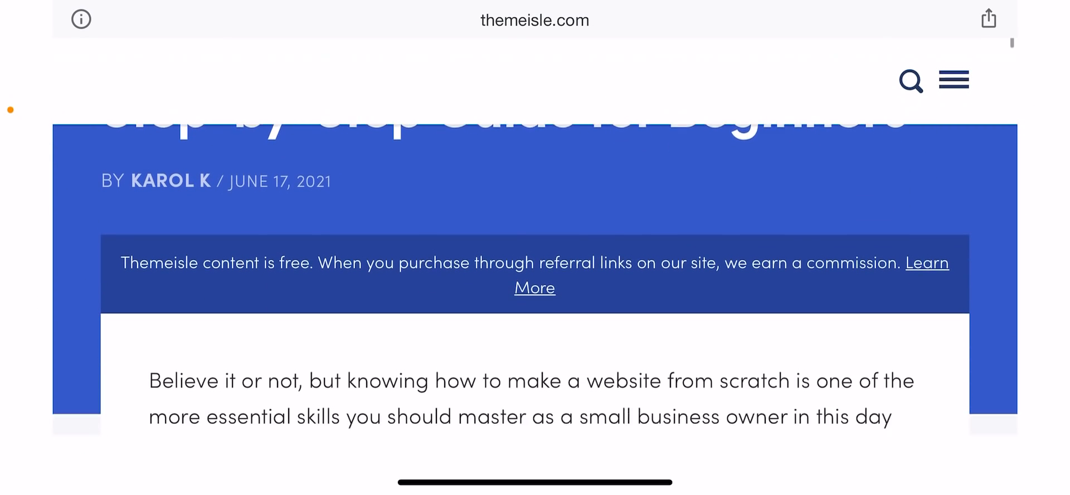
pyautogui.scroll(-3)
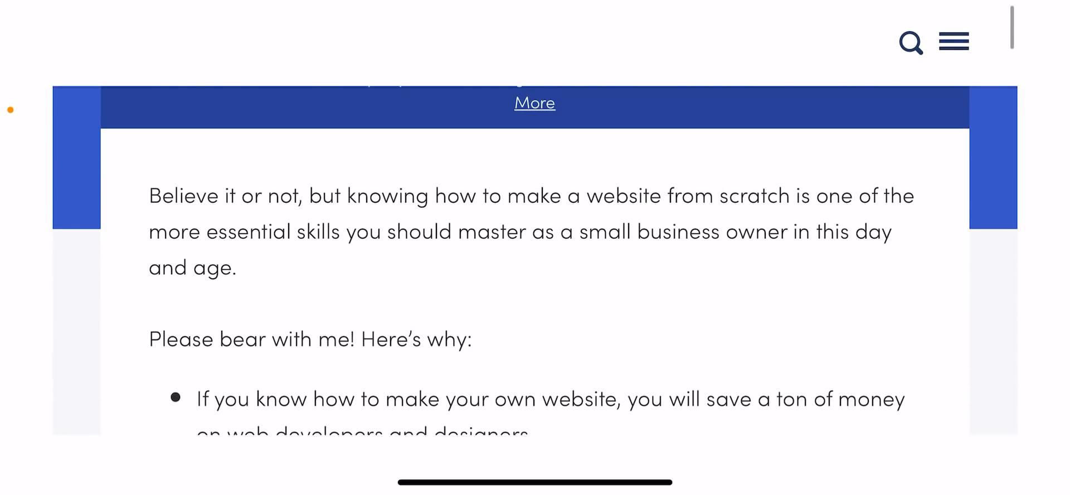
pyautogui.scroll(-3)
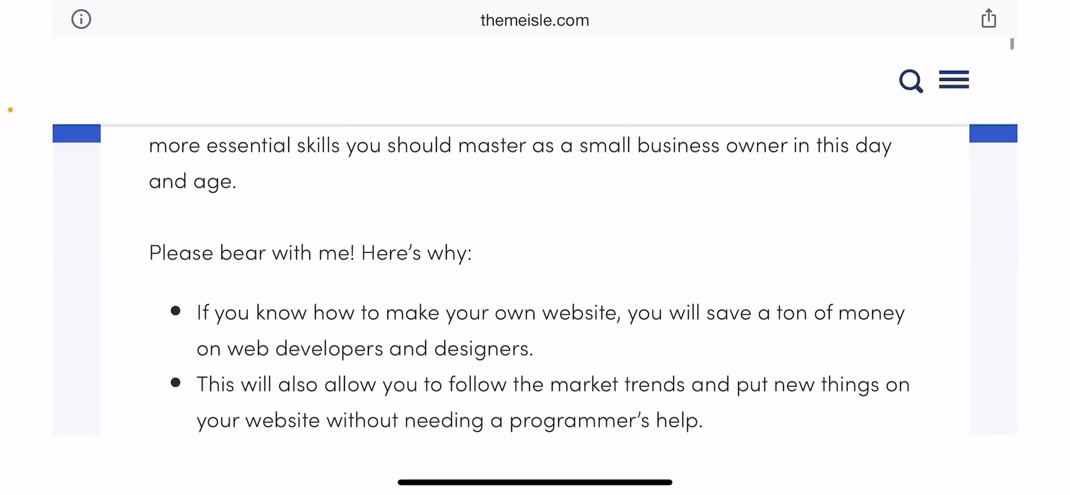
pyautogui.scroll(-3)
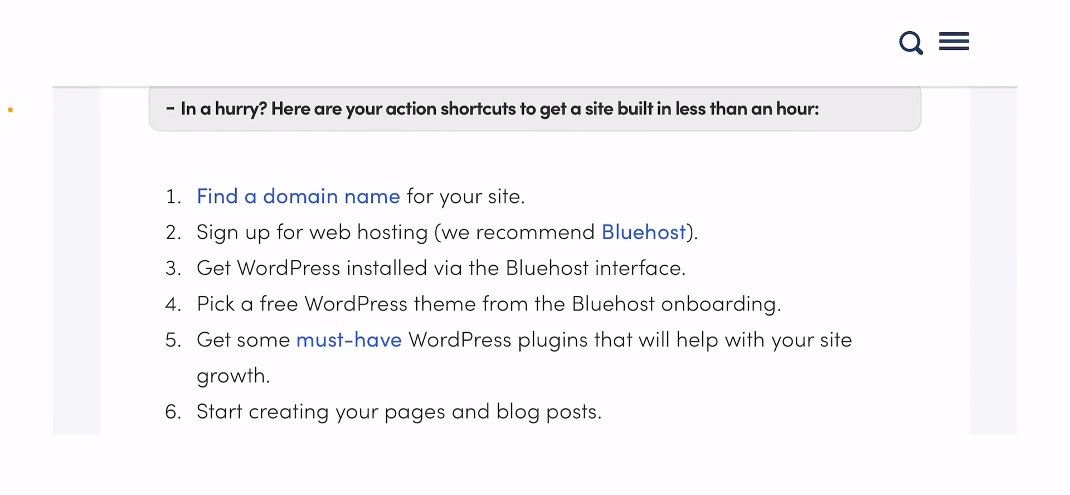
pyautogui.scroll(-3)
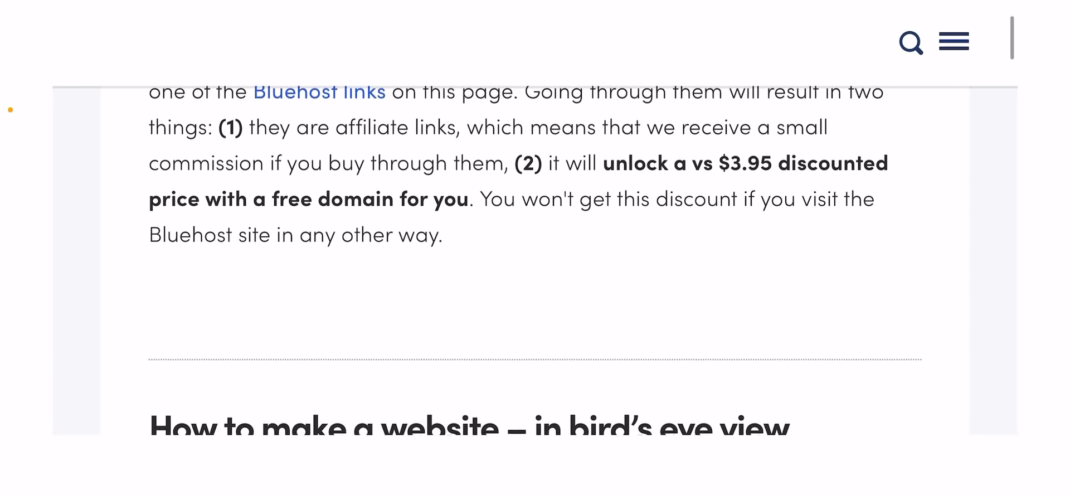
pyautogui.scroll(-3)
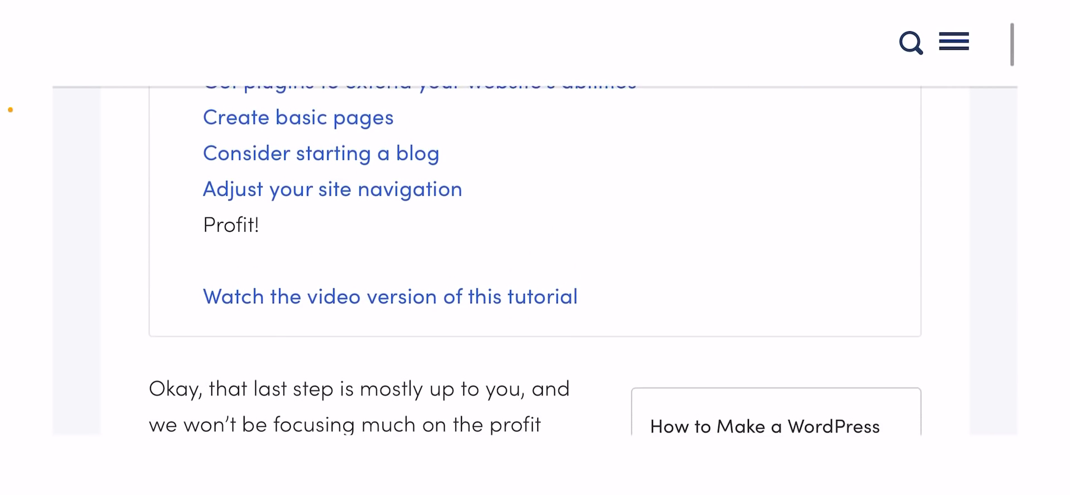
pyautogui.scroll(-3)
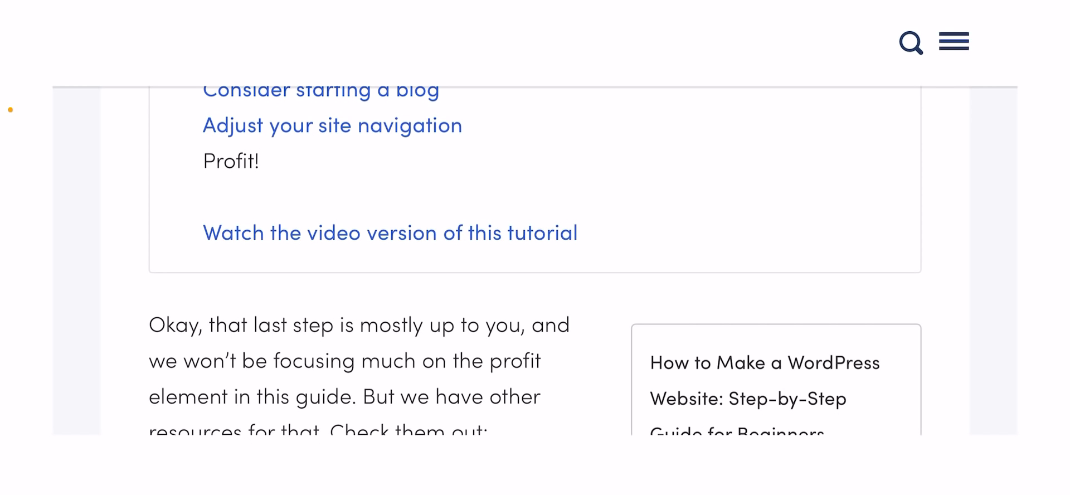
pyautogui.scroll(-3)
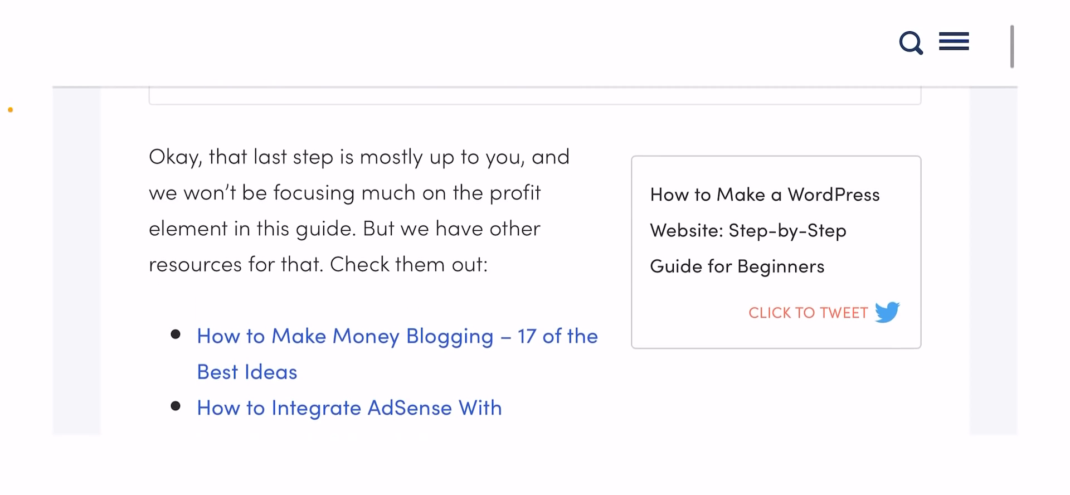
pyautogui.scroll(-3)
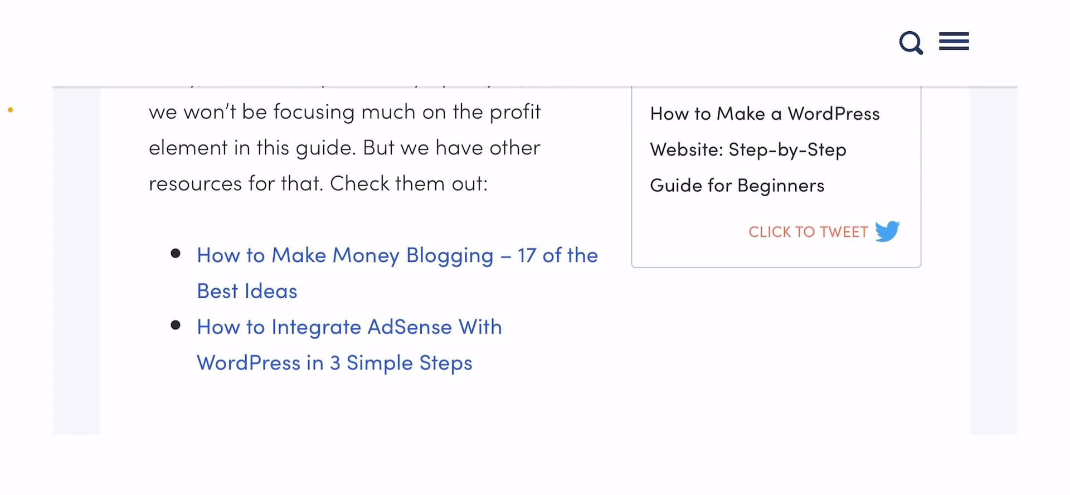
pyautogui.scroll(-3)
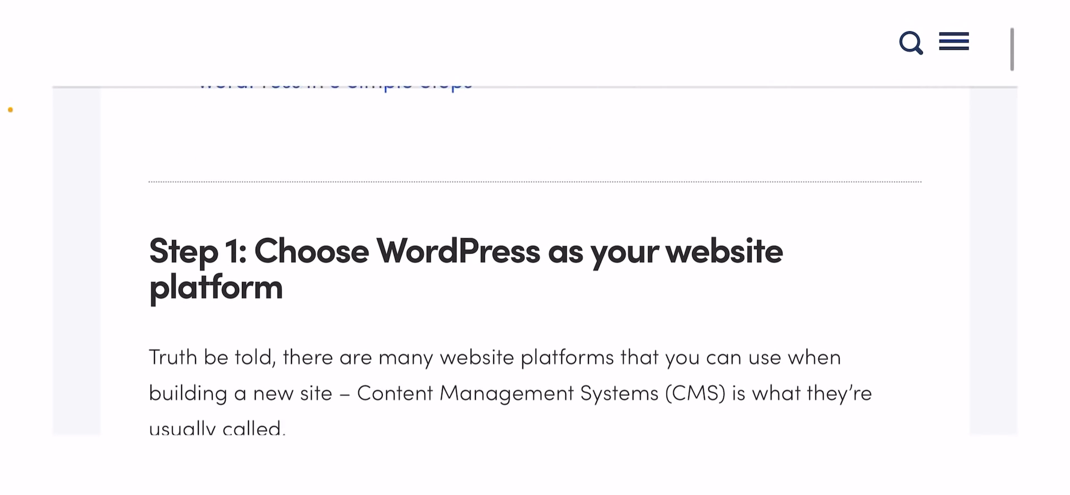
pyautogui.scroll(-3)
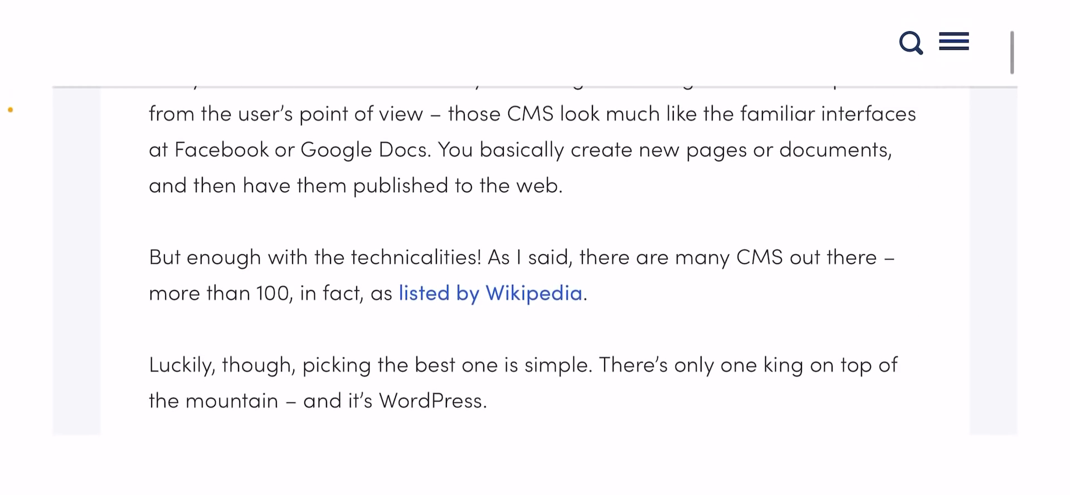
pyautogui.scroll(-3)
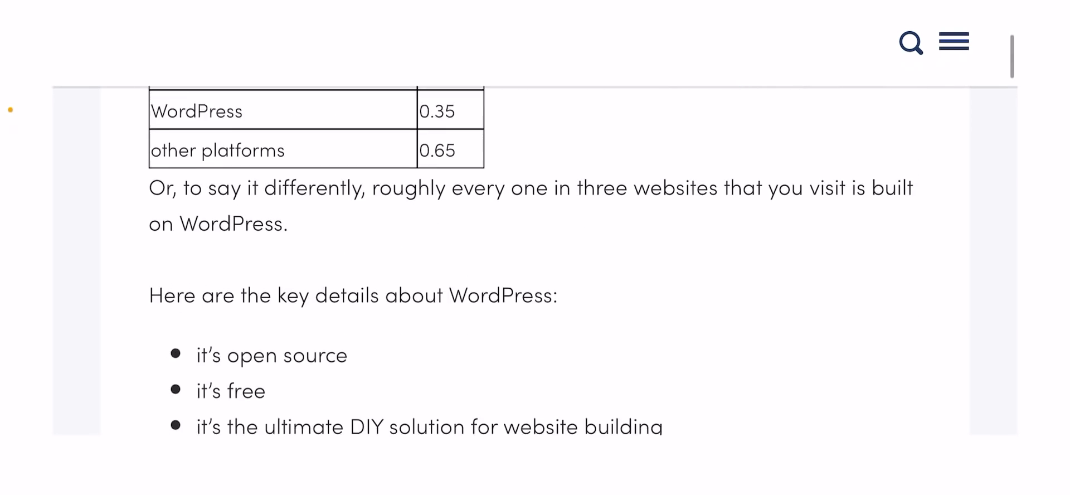
pyautogui.scroll(-3)
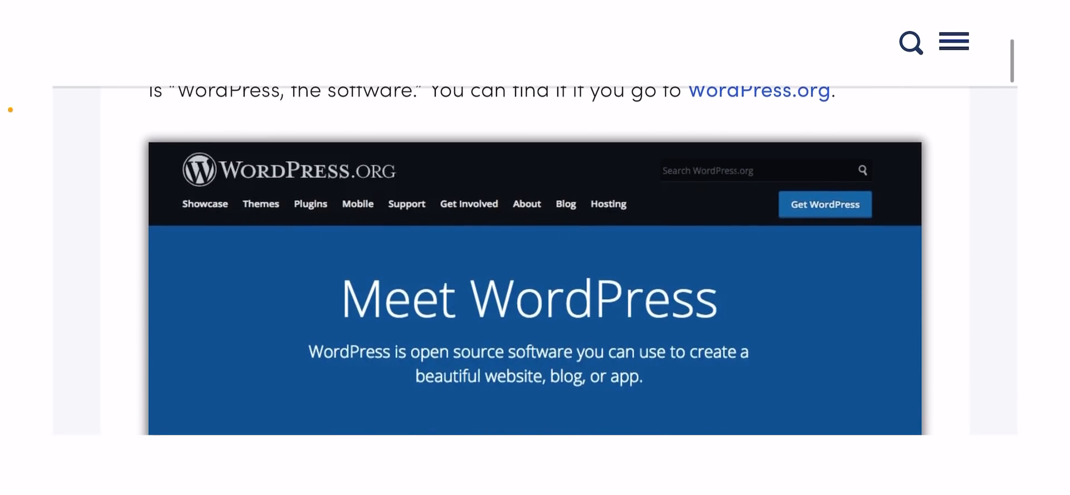
pyautogui.scroll(-3)
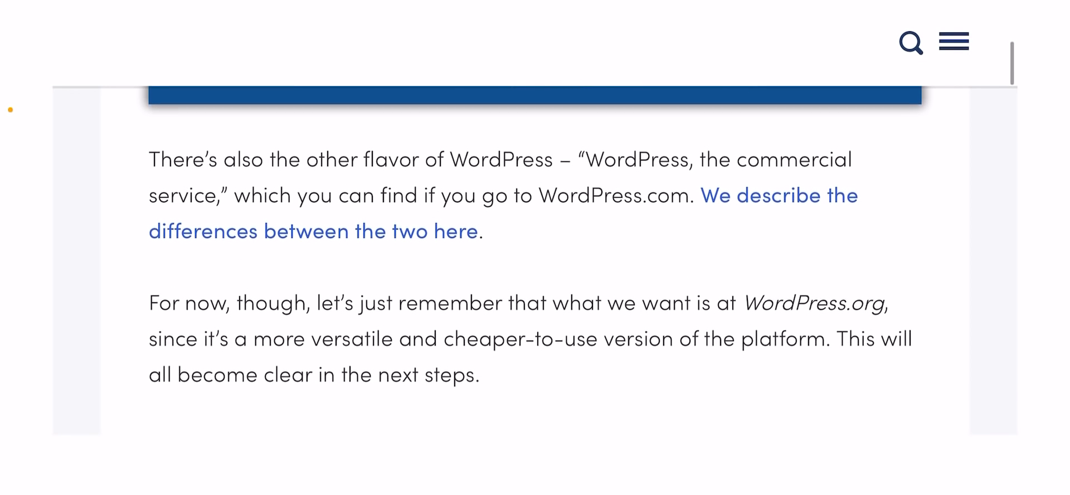
pyautogui.scroll(-3)
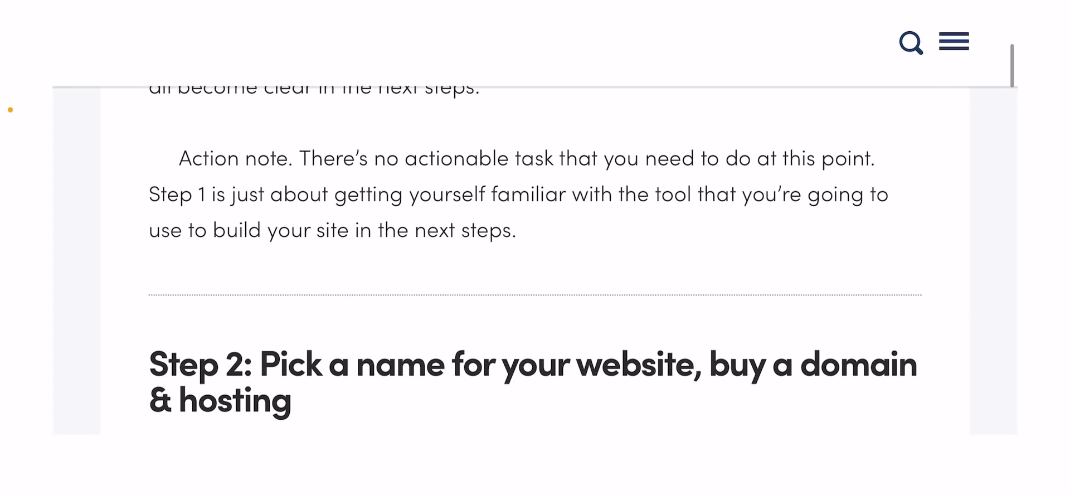
pyautogui.scroll(-3)
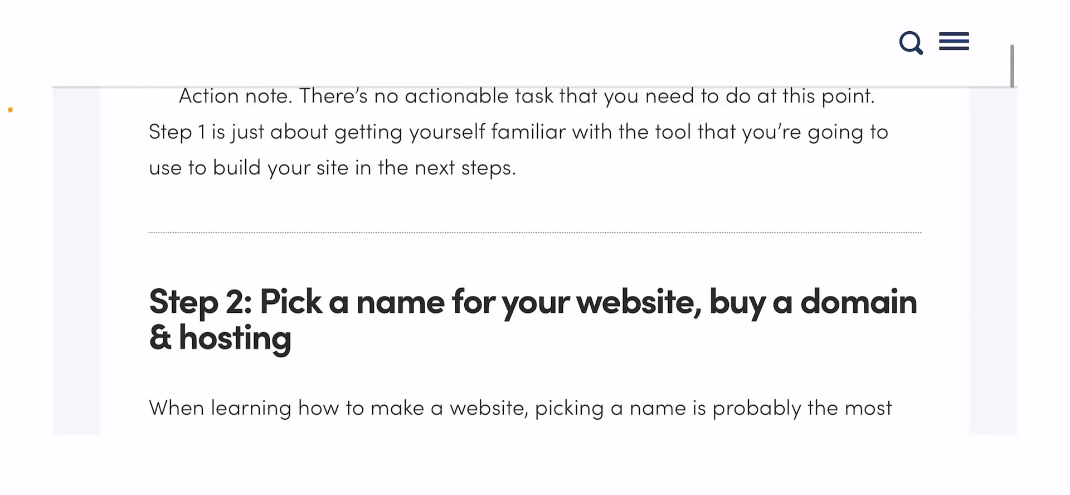
pyautogui.scroll(-3)
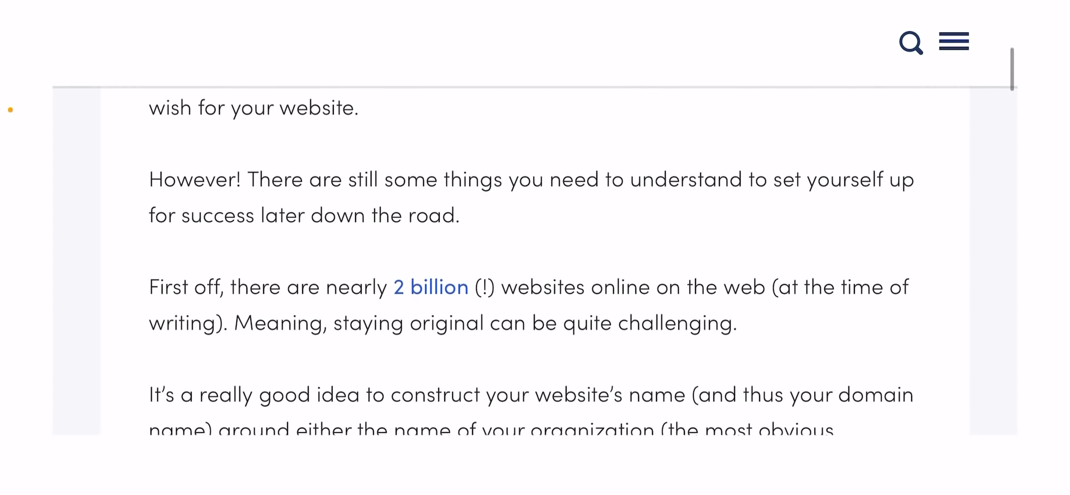
pyautogui.scroll(-3)
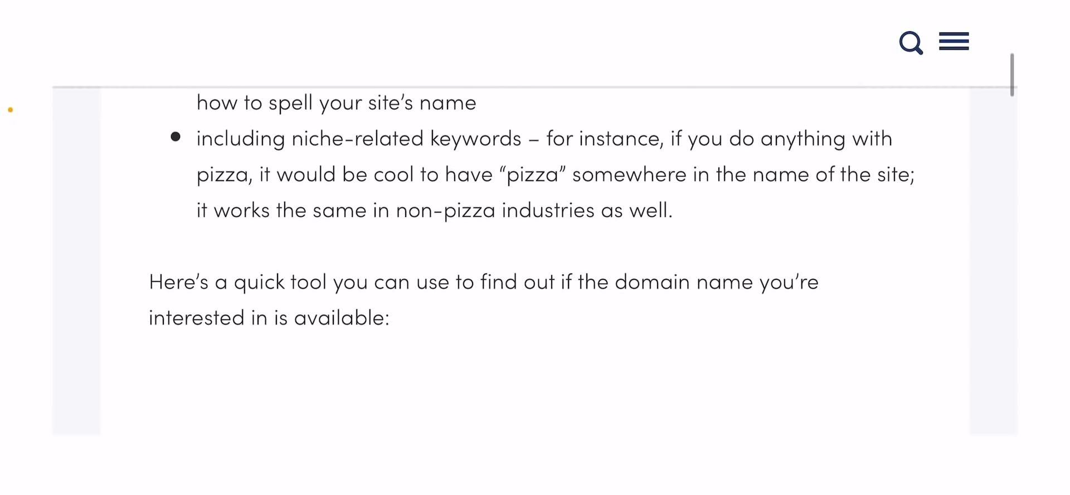
pyautogui.scroll(-3)
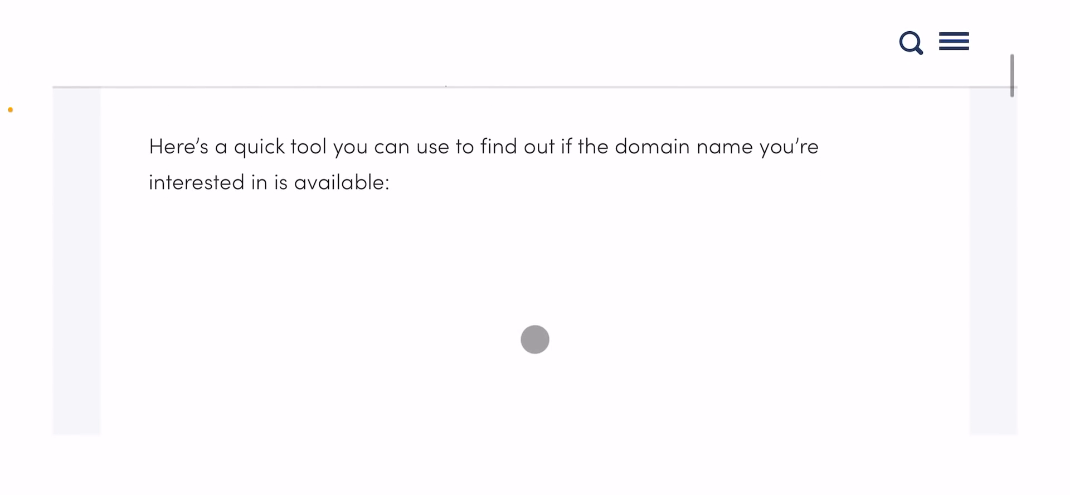
pyautogui.scroll(-3)
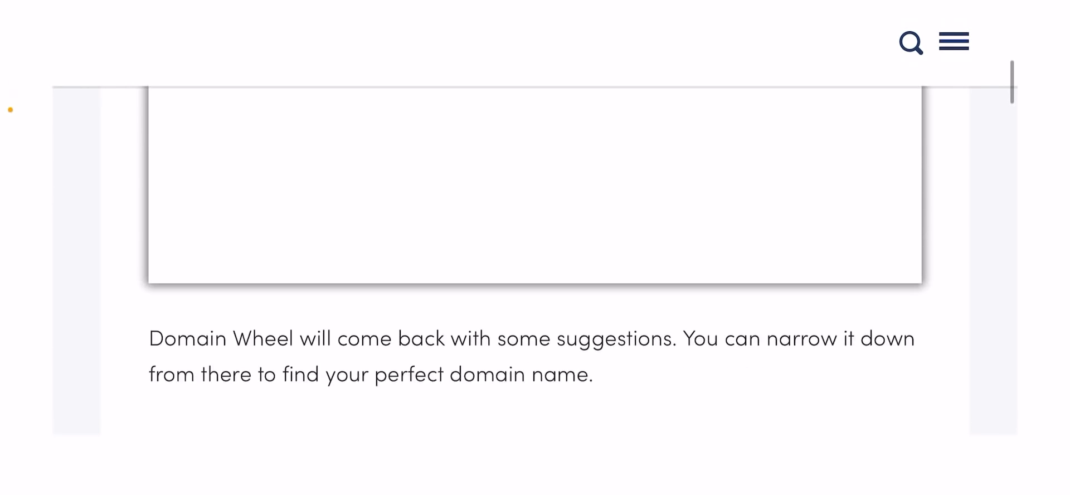
pyautogui.scroll(-3)
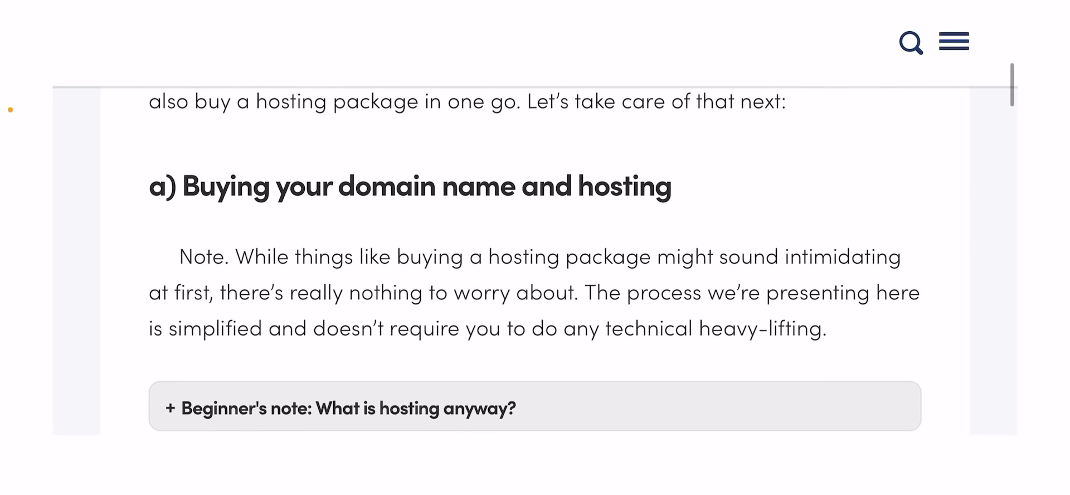
pyautogui.scroll(-3)
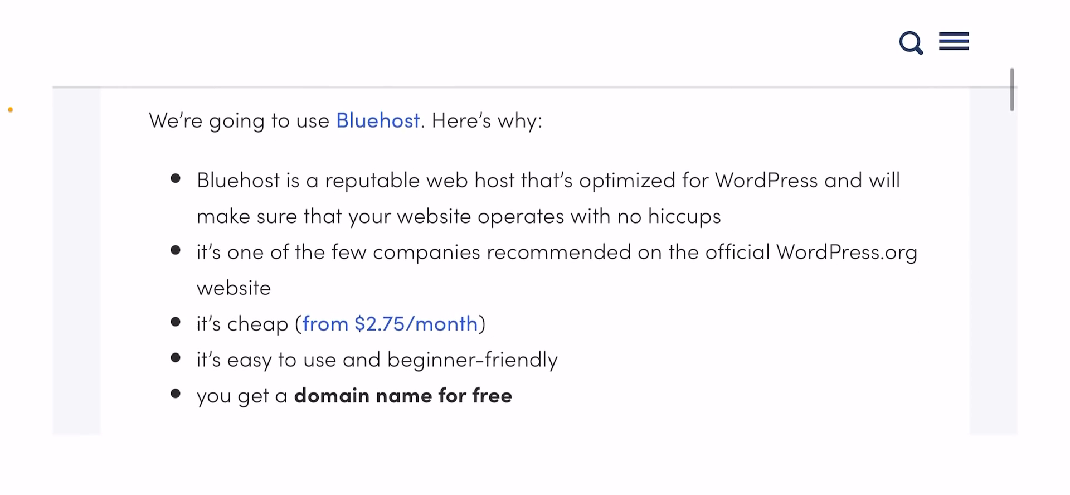
pyautogui.scroll(-3)
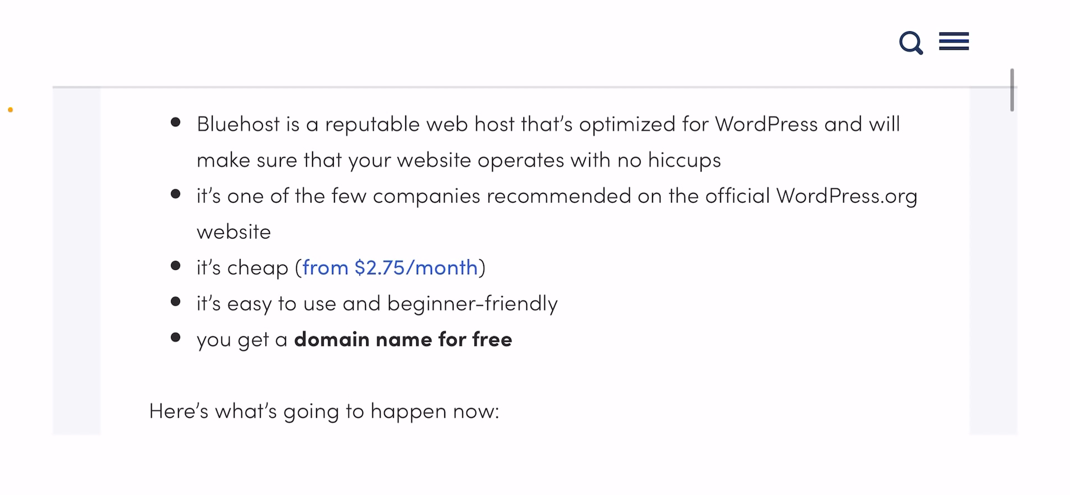
pyautogui.scroll(-3)
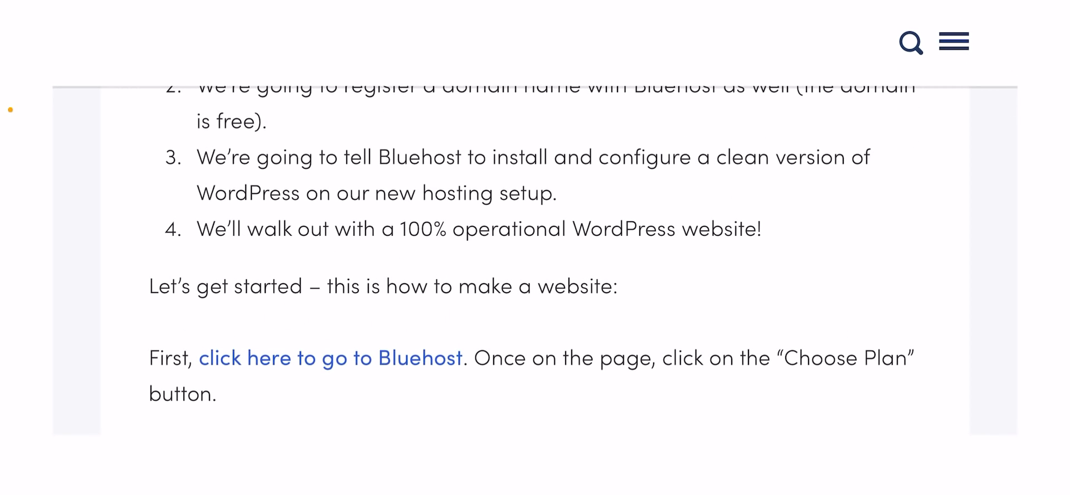
pyautogui.scroll(-3)
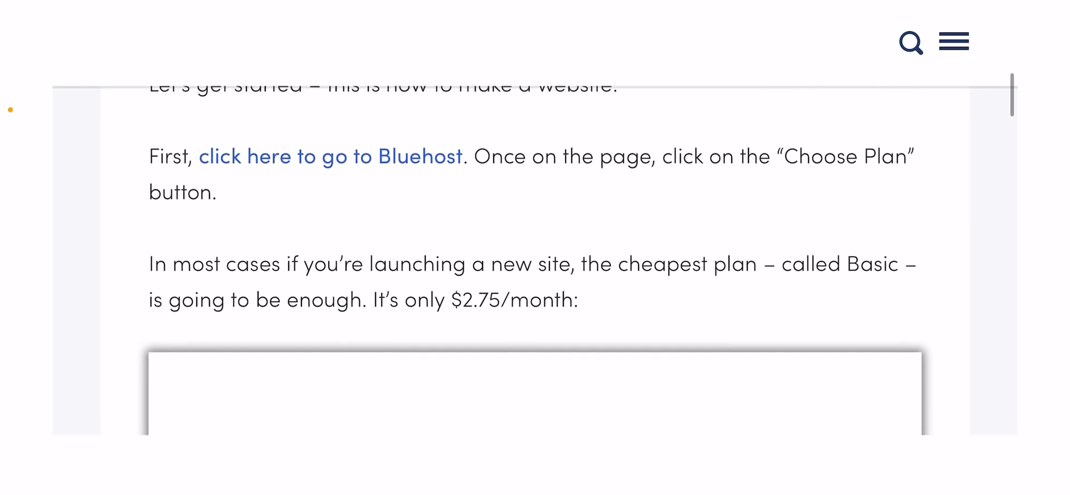
pyautogui.scroll(-3)
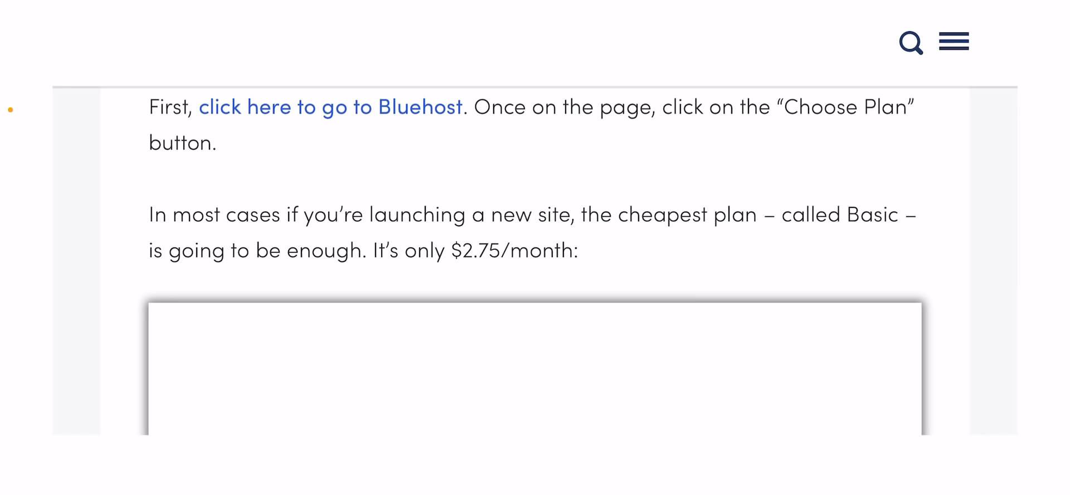
pyautogui.scroll(-3)
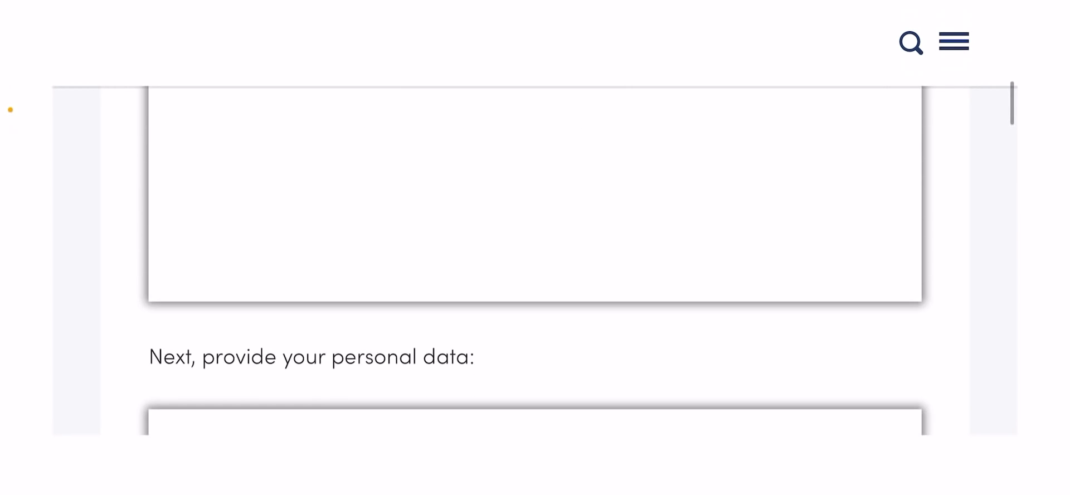
pyautogui.scroll(-3)
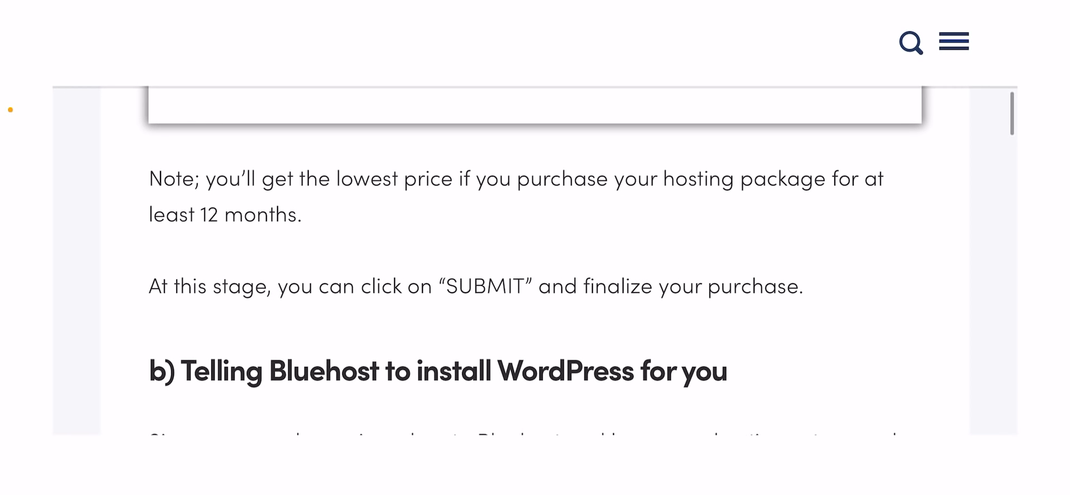
pyautogui.scroll(-3)
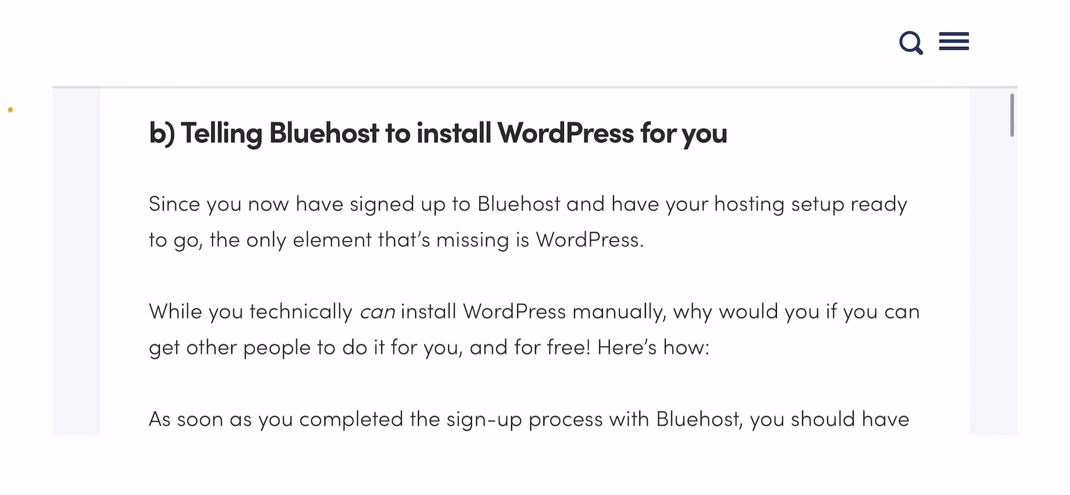
pyautogui.scroll(-3)
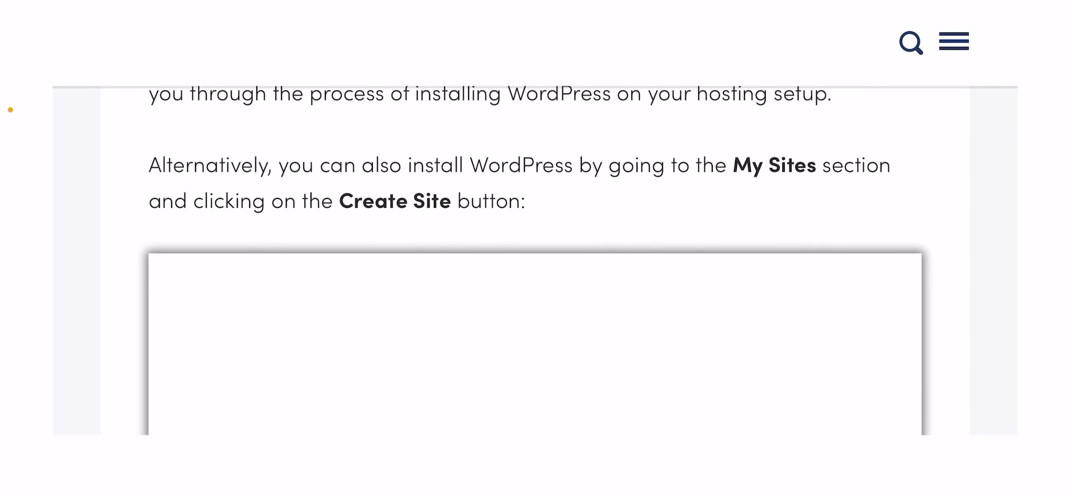
pyautogui.scroll(-3)
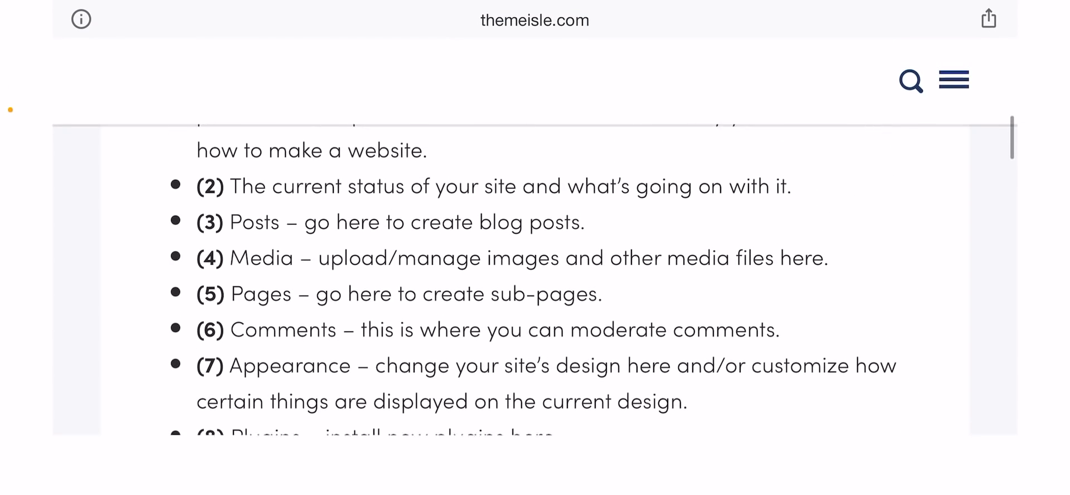
pyautogui.scroll(-3)
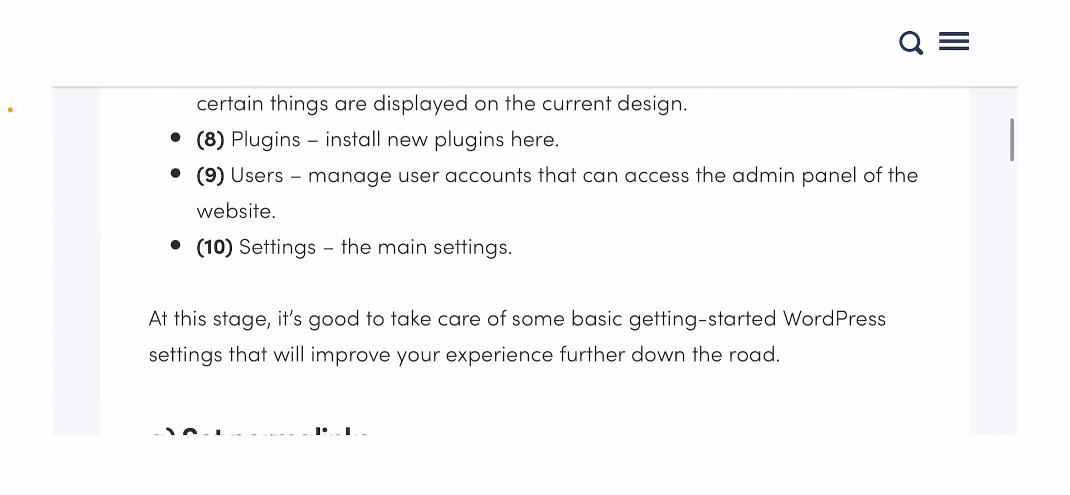
pyautogui.scroll(-3)
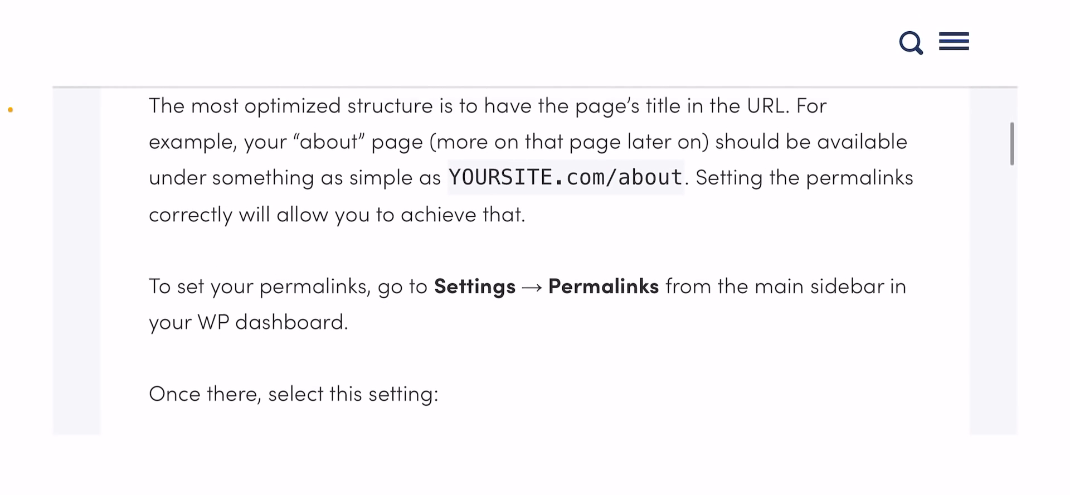
pyautogui.scroll(-3)
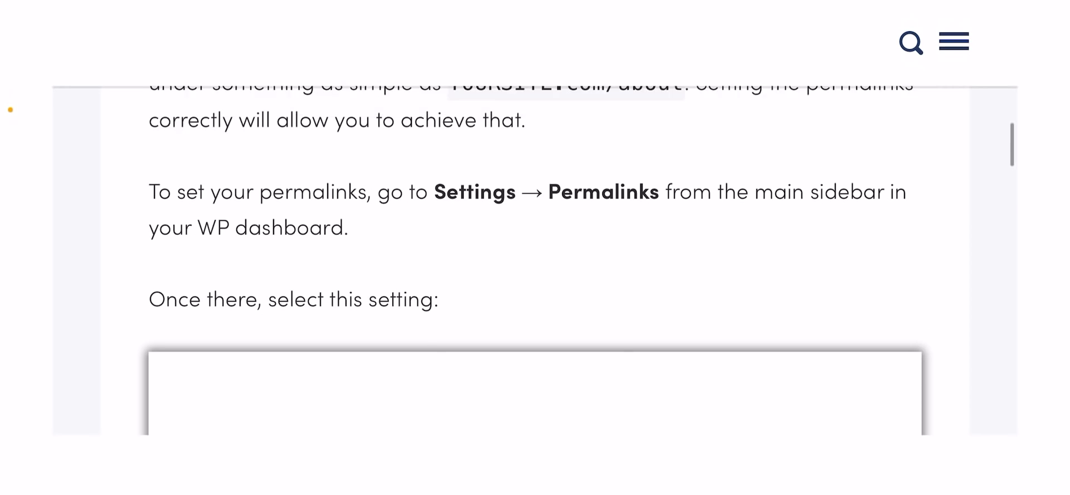
pyautogui.scroll(-3)
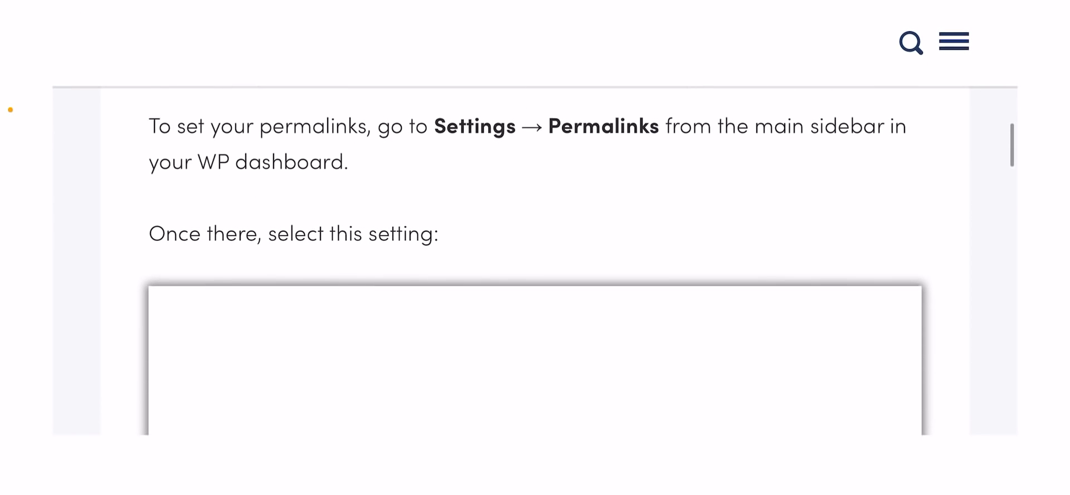
pyautogui.scroll(-3)
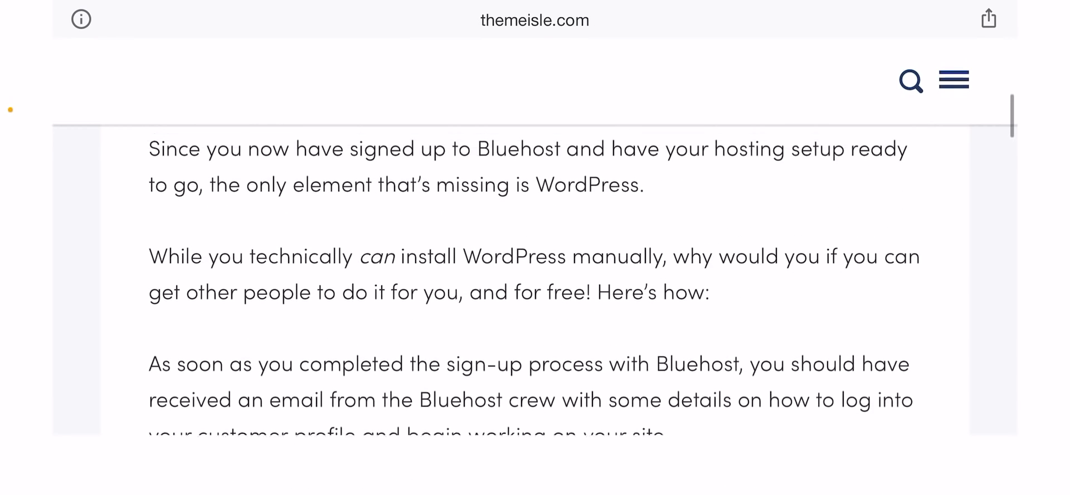
pyautogui.scroll(-3)
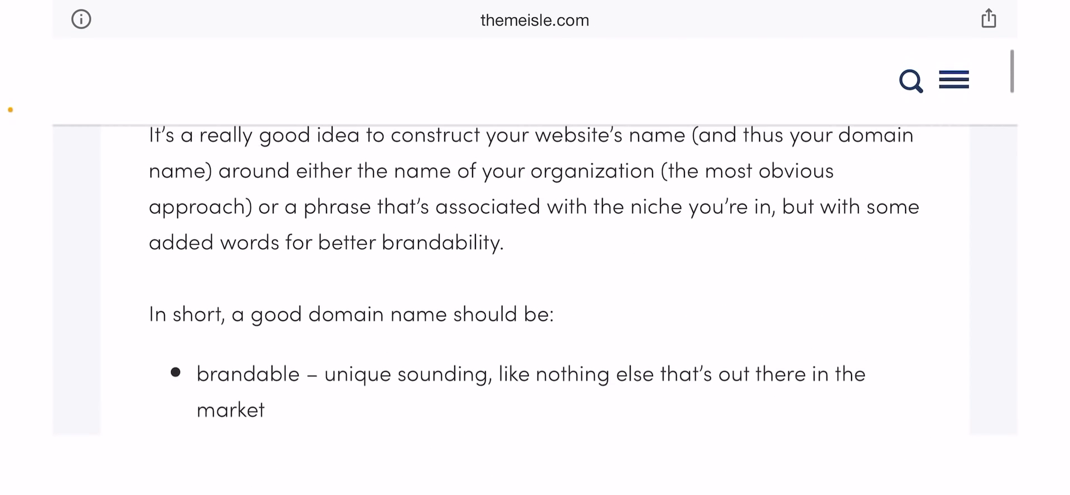
pyautogui.scroll(3)
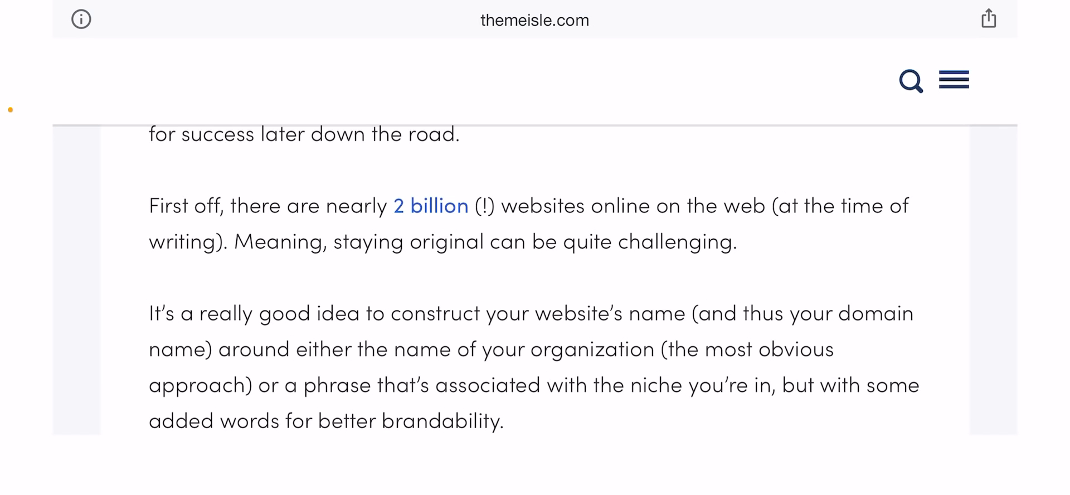
pyautogui.scroll(3)
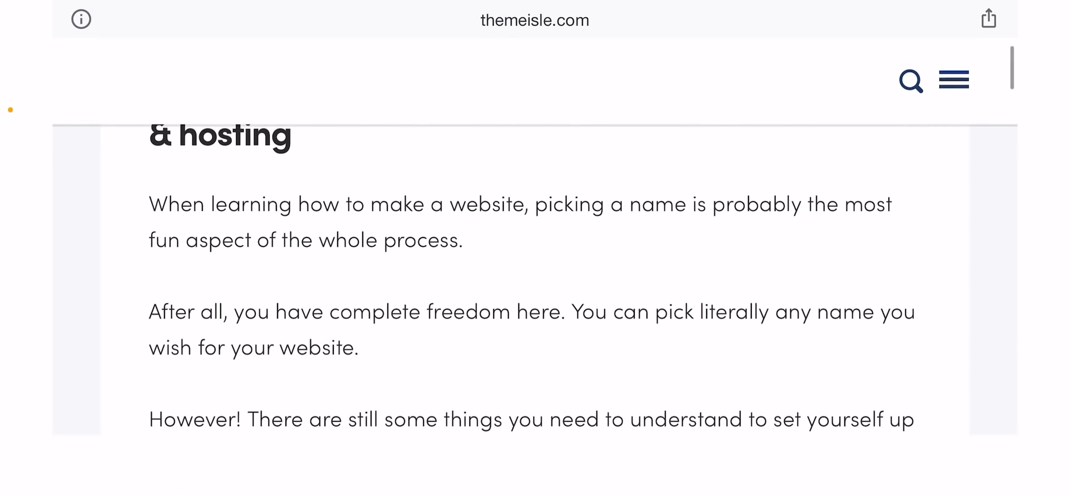
pyautogui.scroll(-3)
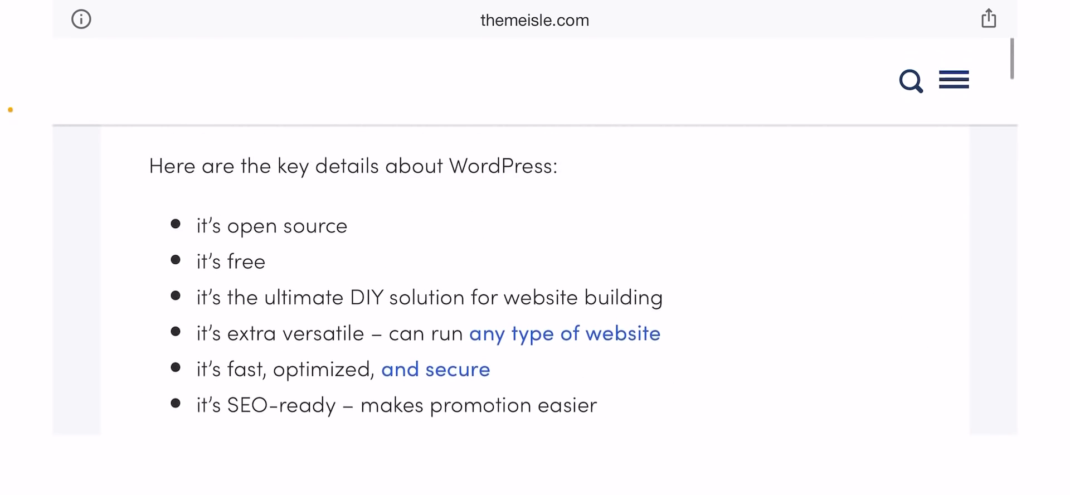
pyautogui.scroll(-3)
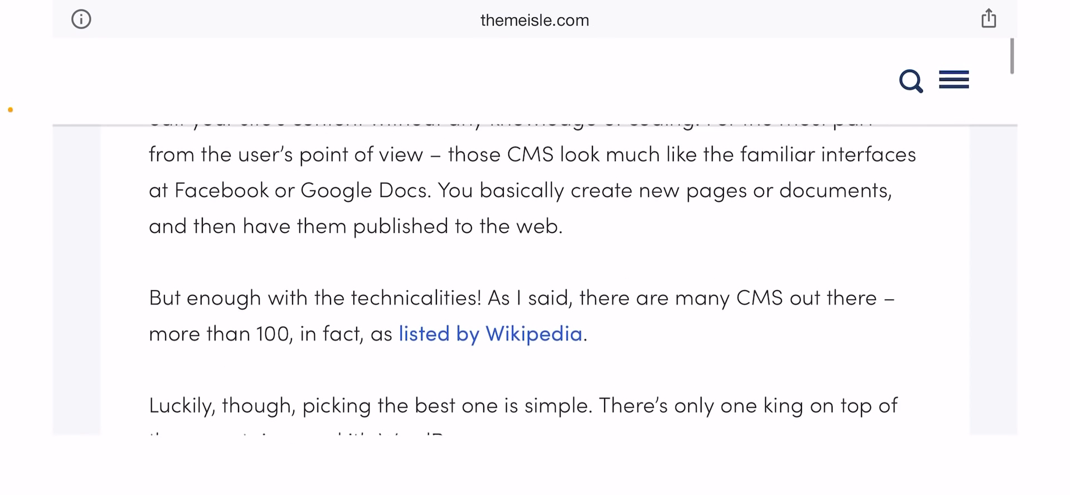
pyautogui.scroll(-3)
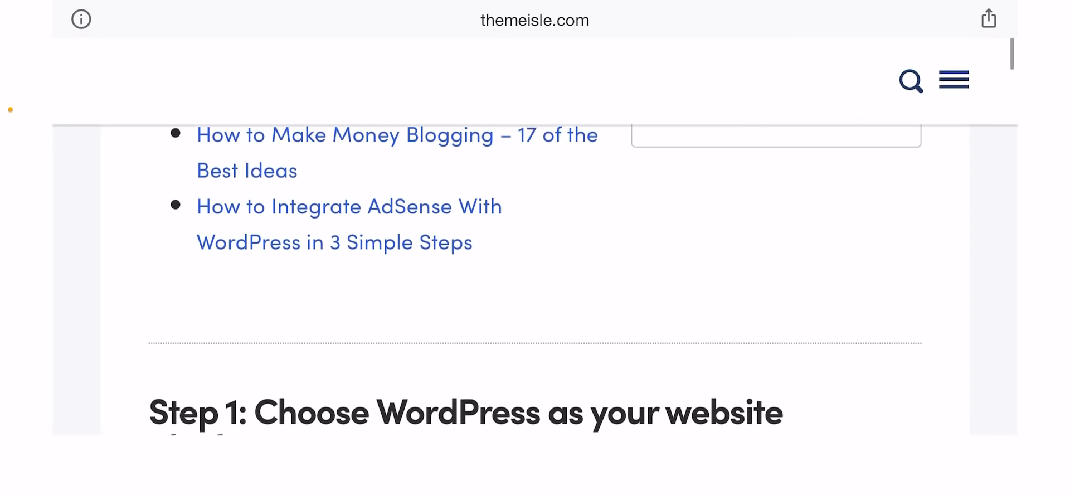
pyautogui.scroll(3)
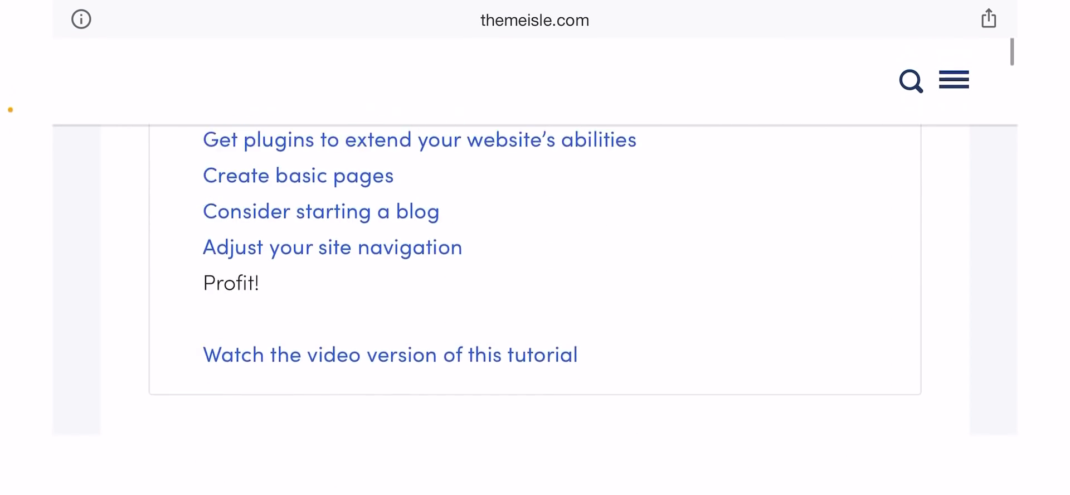
pyautogui.scroll(3)
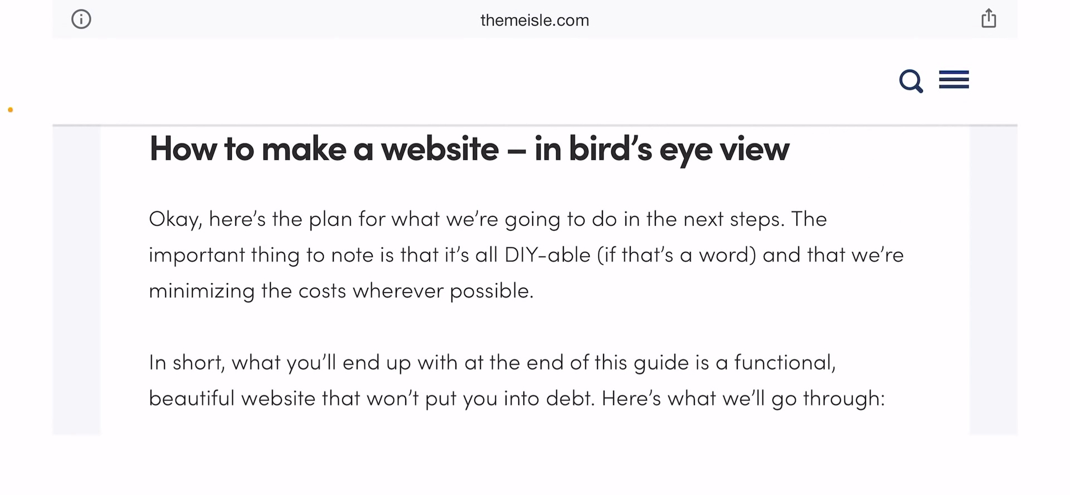
pyautogui.scroll(-3)
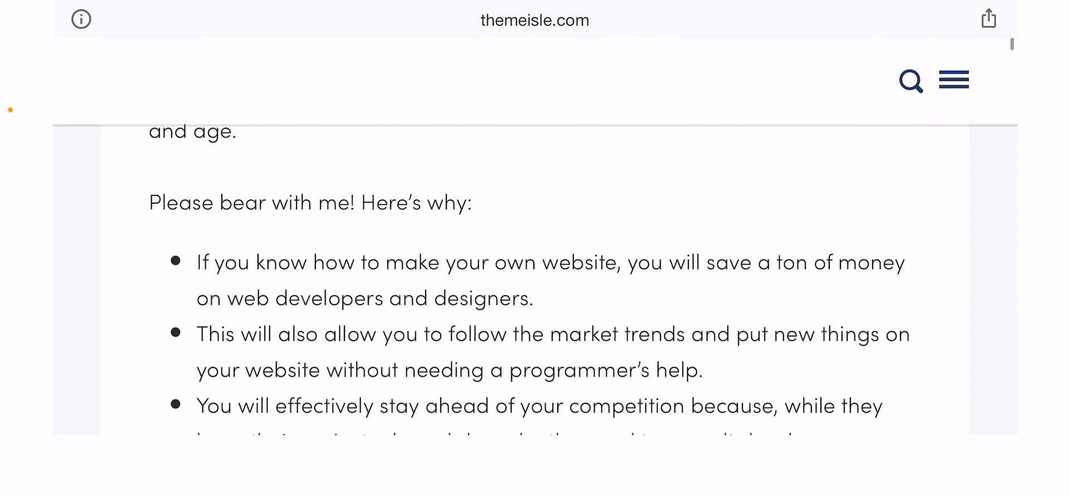
pyautogui.scroll(3)
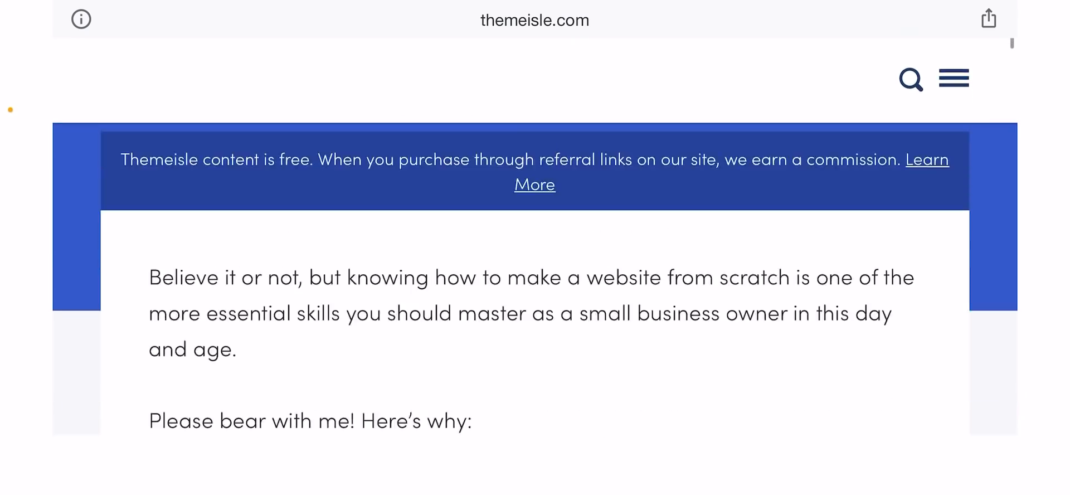
pyautogui.scroll(-3)
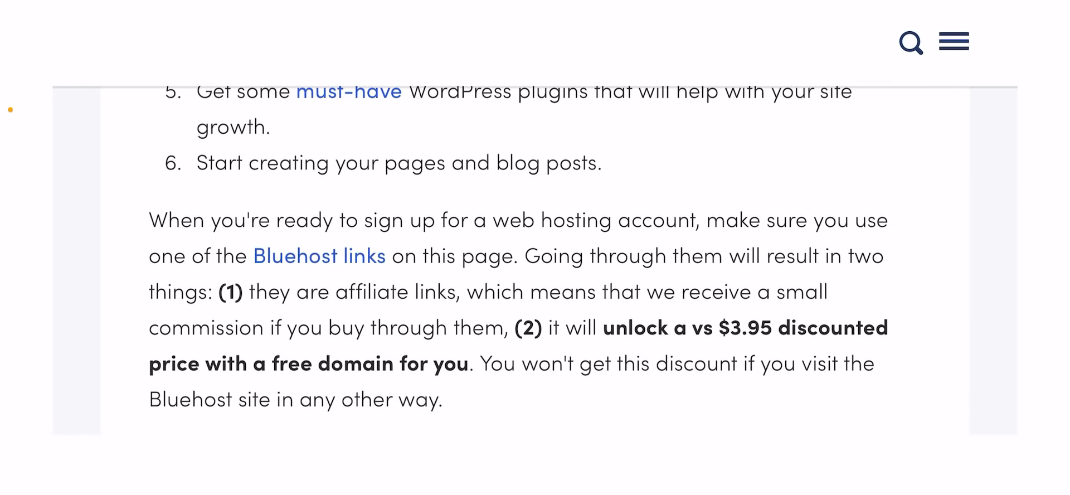
pyautogui.scroll(-3)
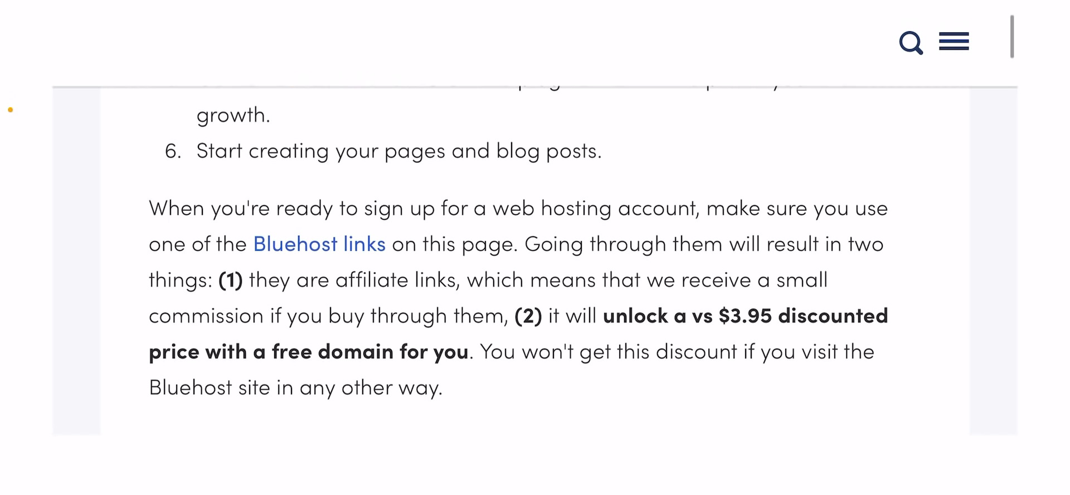
pyautogui.scroll(3)
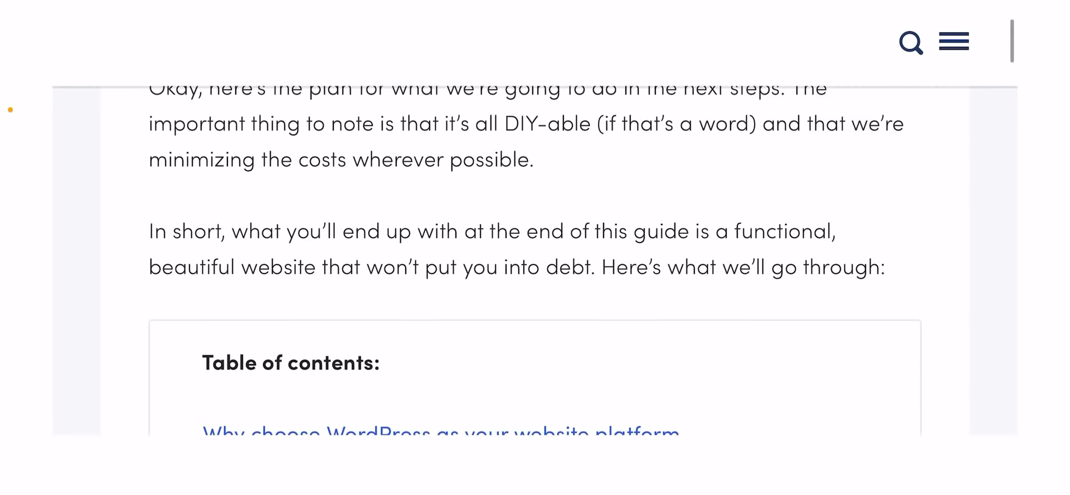
pyautogui.scroll(-3)
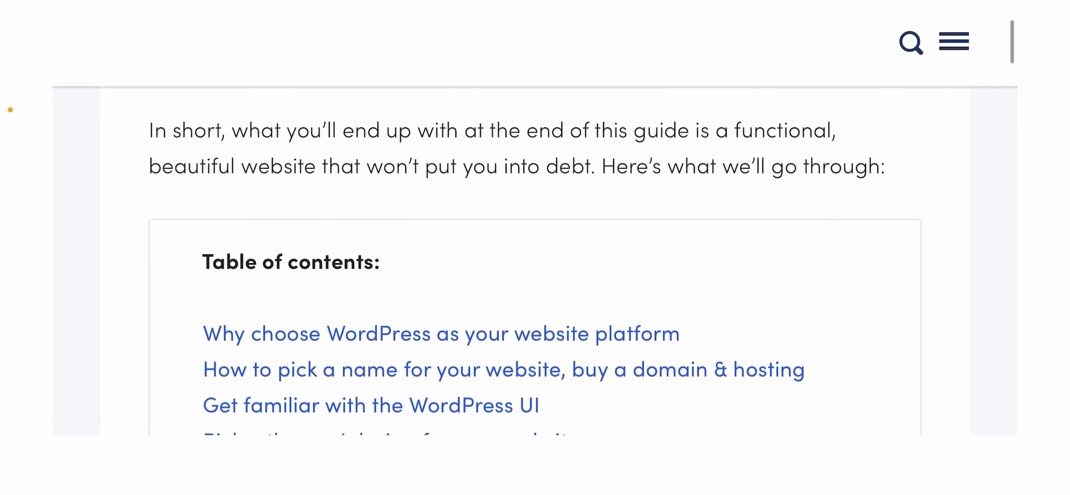
pyautogui.scroll(-3)
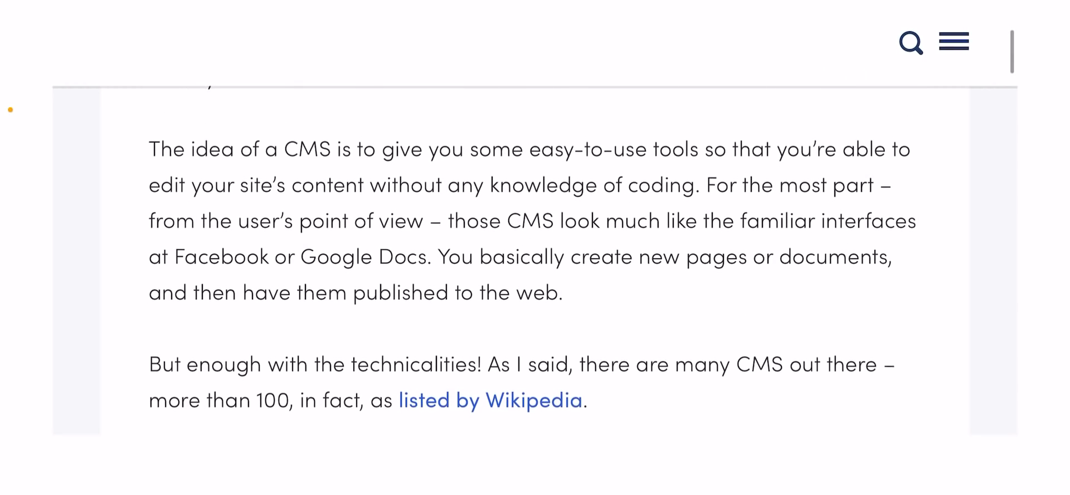
pyautogui.scroll(-3)
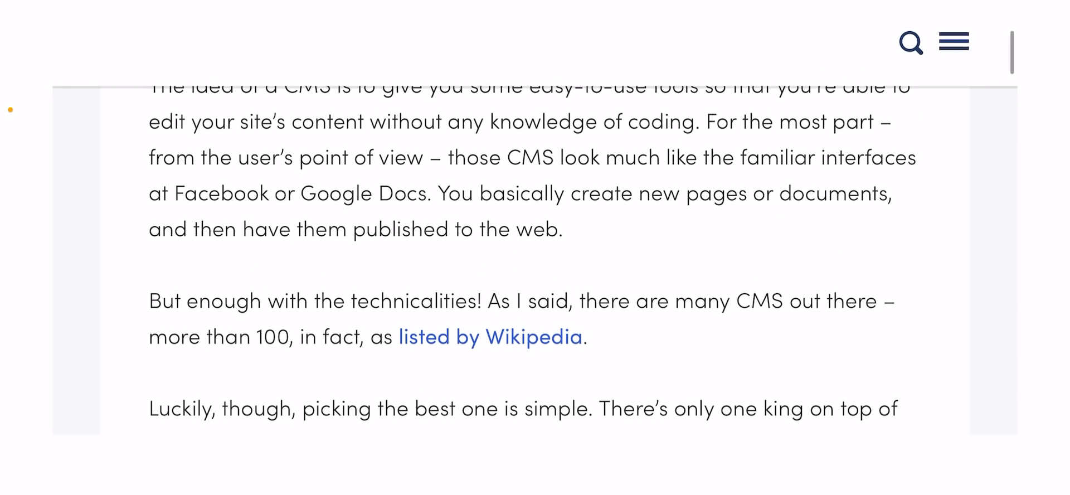
pyautogui.scroll(-3)
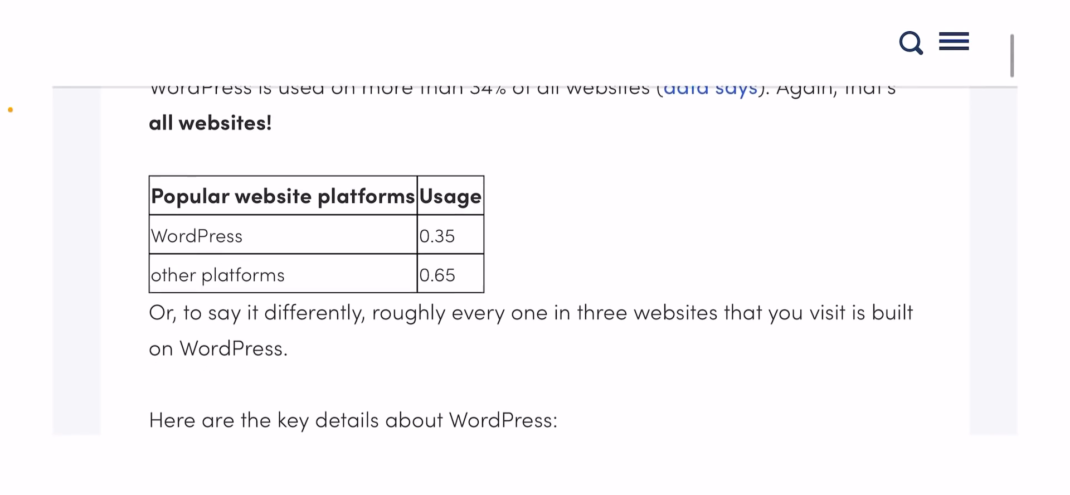
pyautogui.scroll(-3)
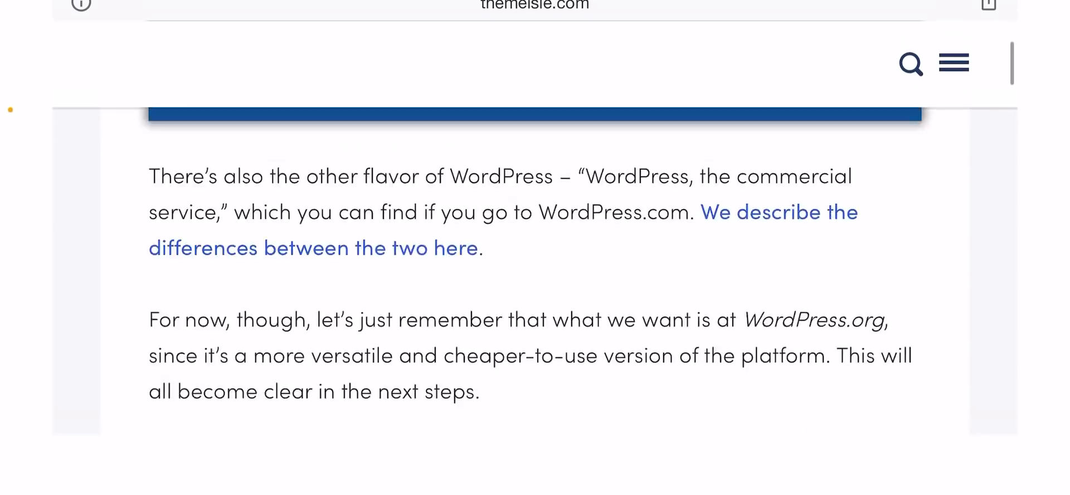
pyautogui.scroll(-3)
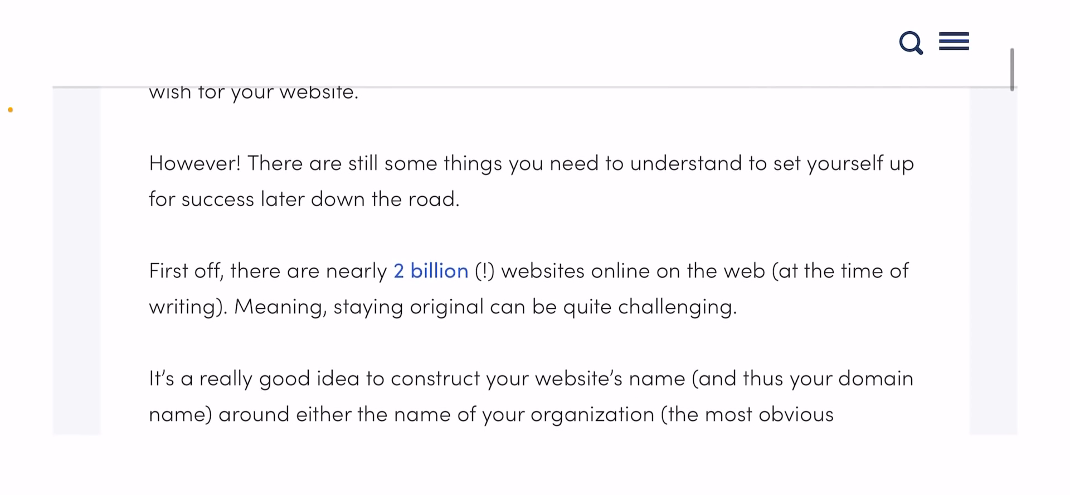
pyautogui.scroll(-3)
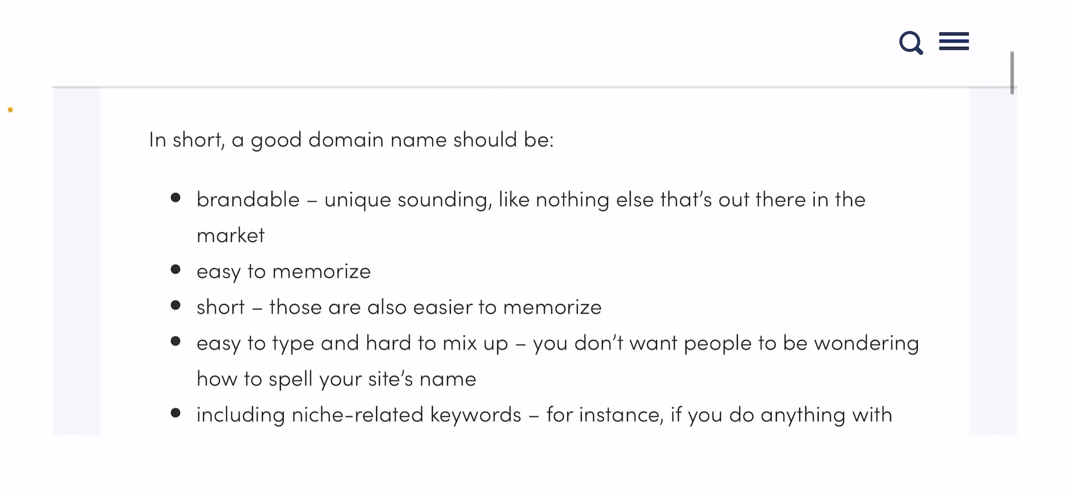
pyautogui.scroll(-3)
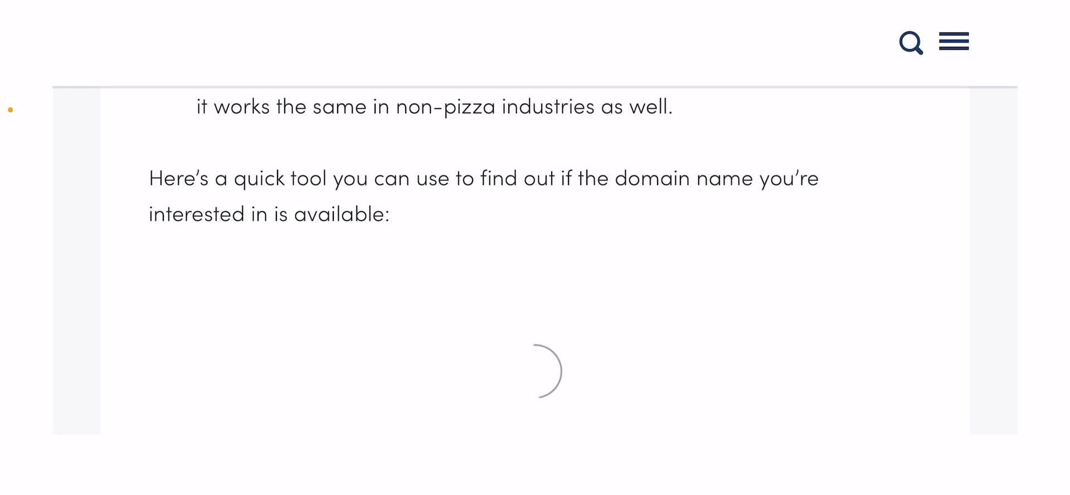
pyautogui.scroll(-3)
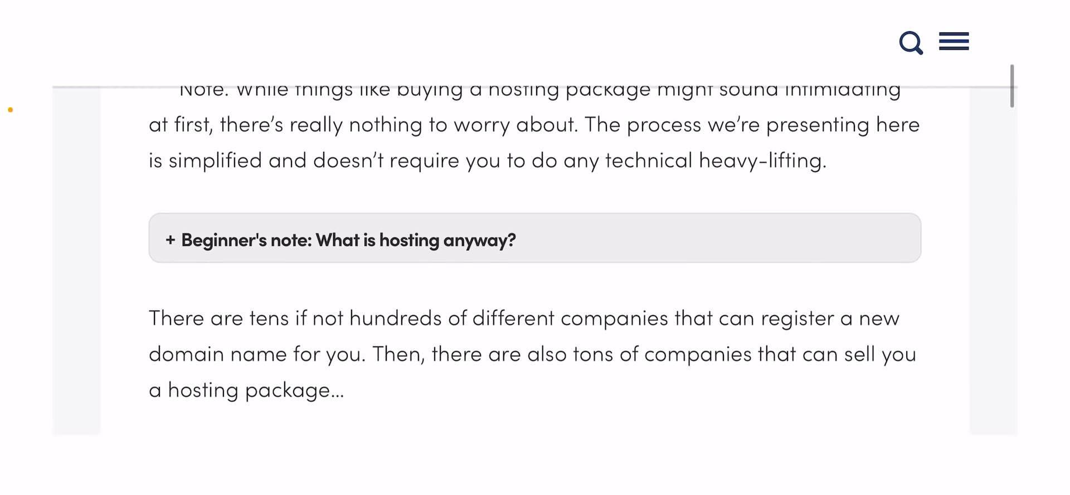
pyautogui.scroll(-3)
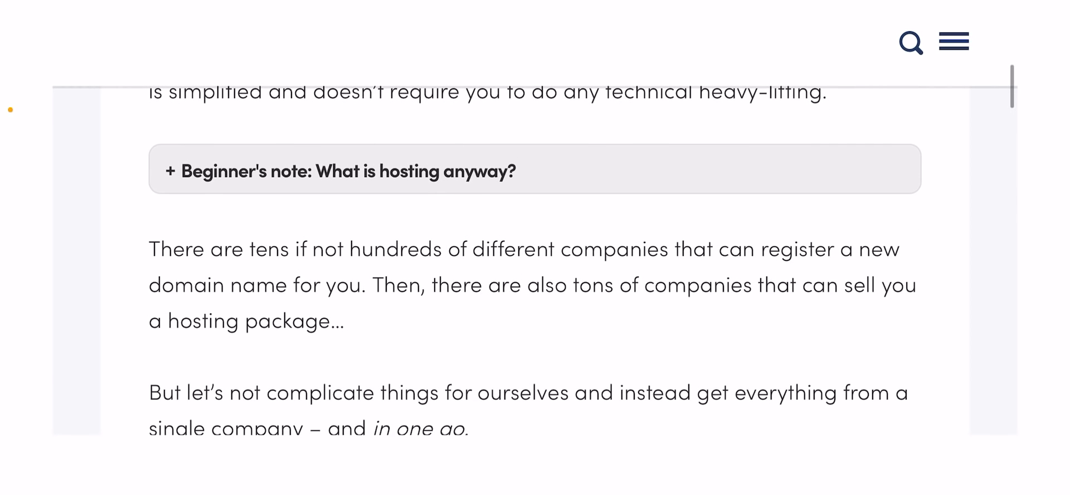
pyautogui.scroll(-3)
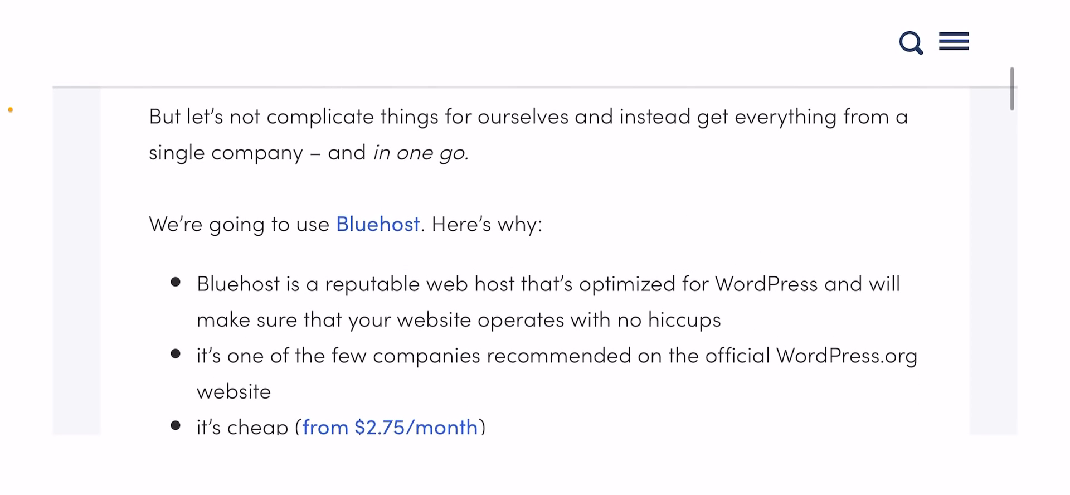
pyautogui.scroll(-3)
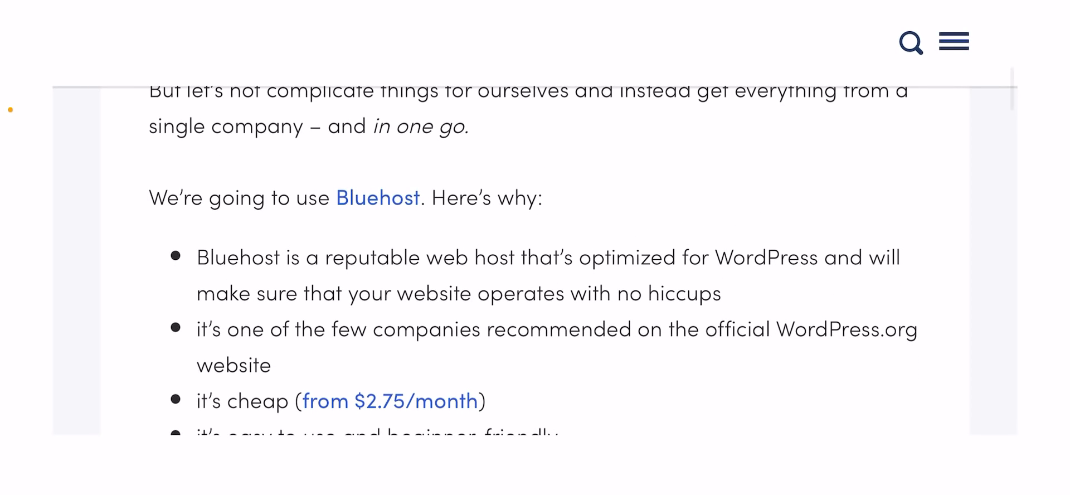
pyautogui.scroll(-3)
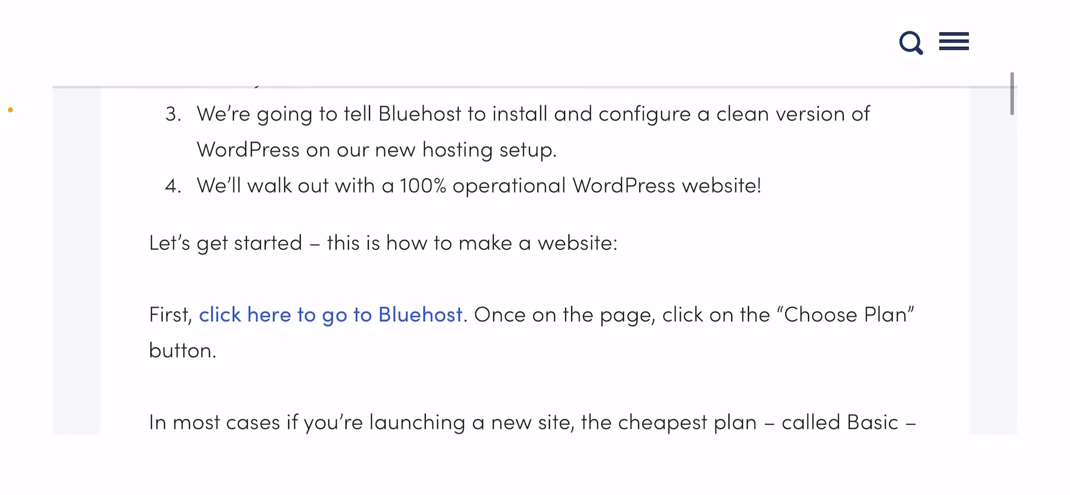
pyautogui.scroll(-3)
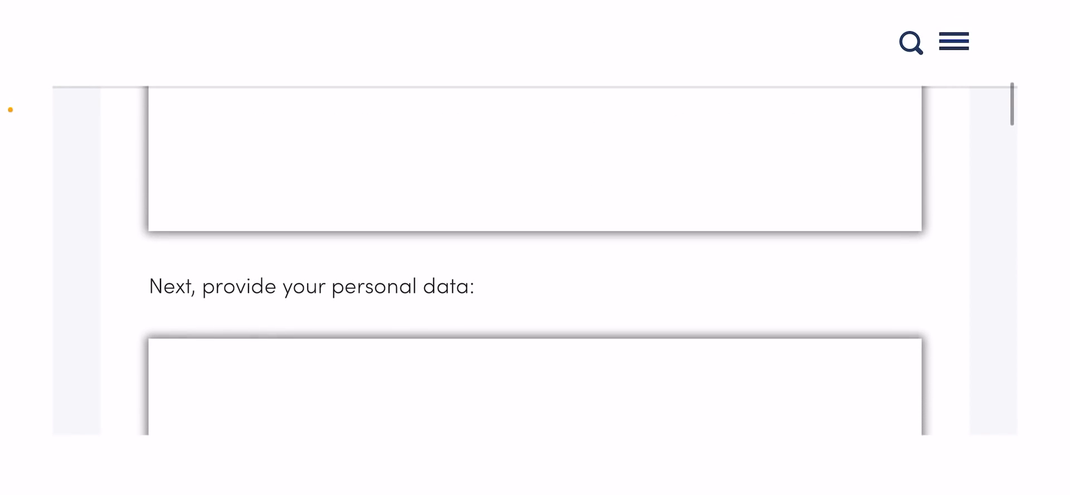
pyautogui.scroll(-3)
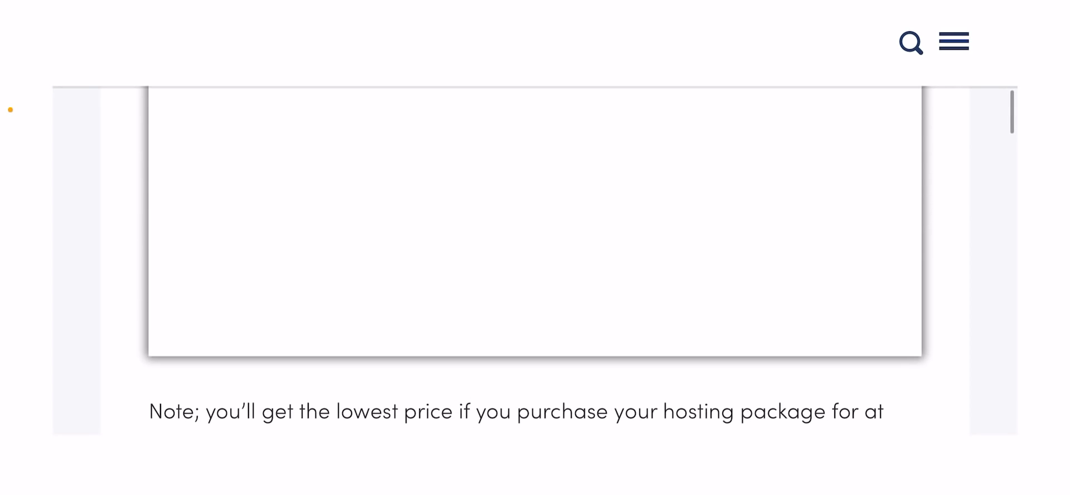
pyautogui.scroll(-3)
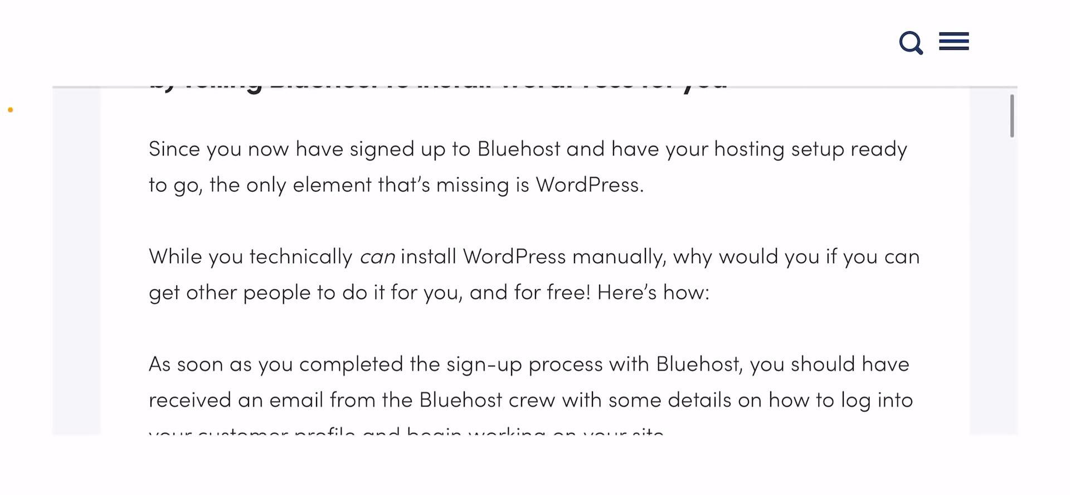
pyautogui.scroll(-3)
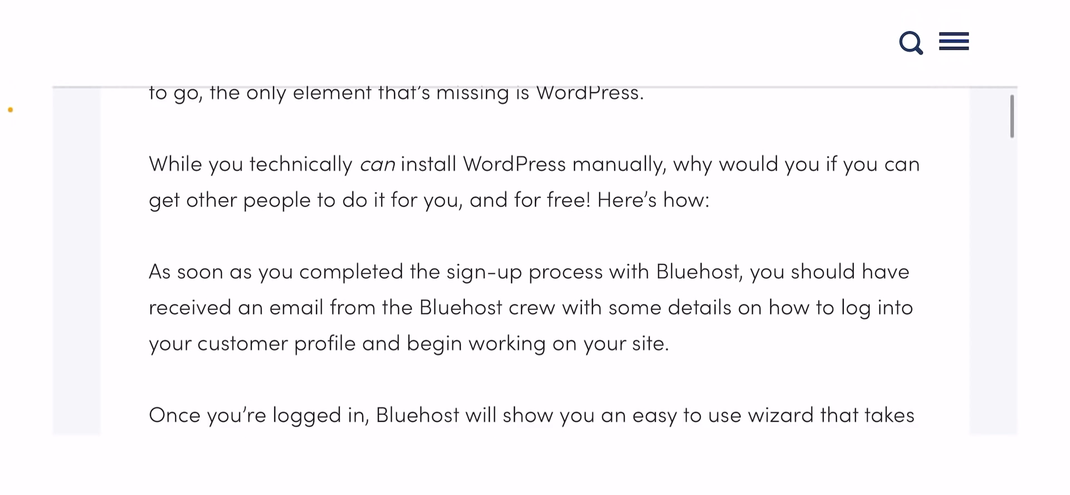
pyautogui.scroll(-3)
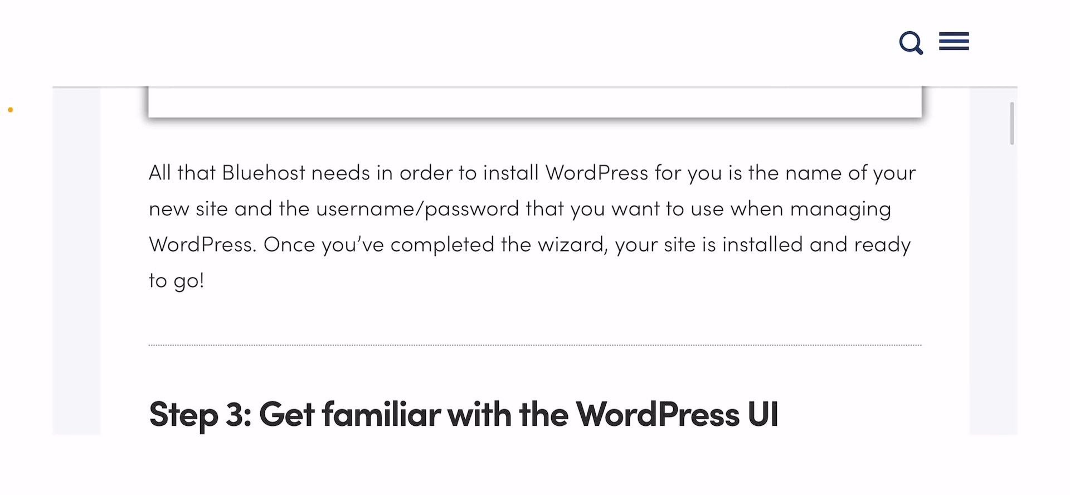
pyautogui.scroll(-3)
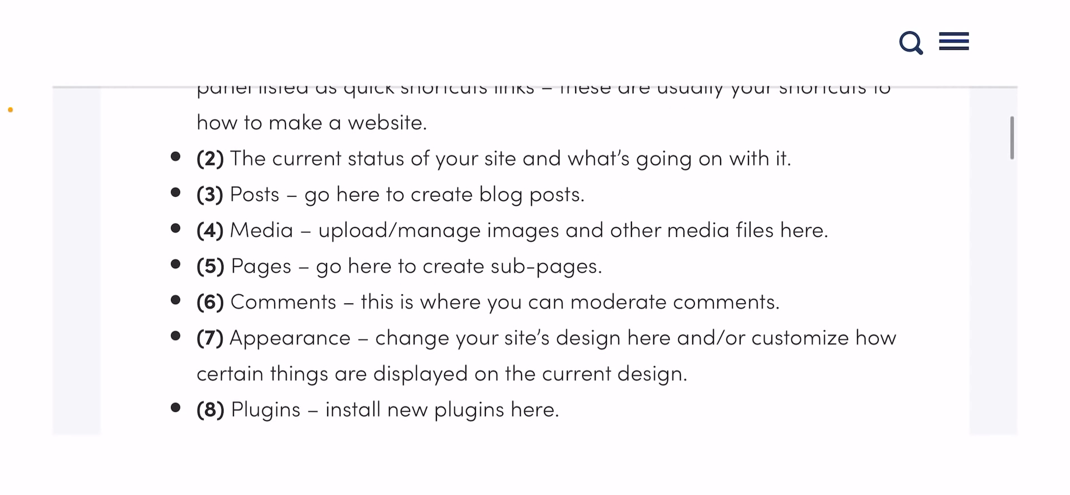
pyautogui.scroll(-3)
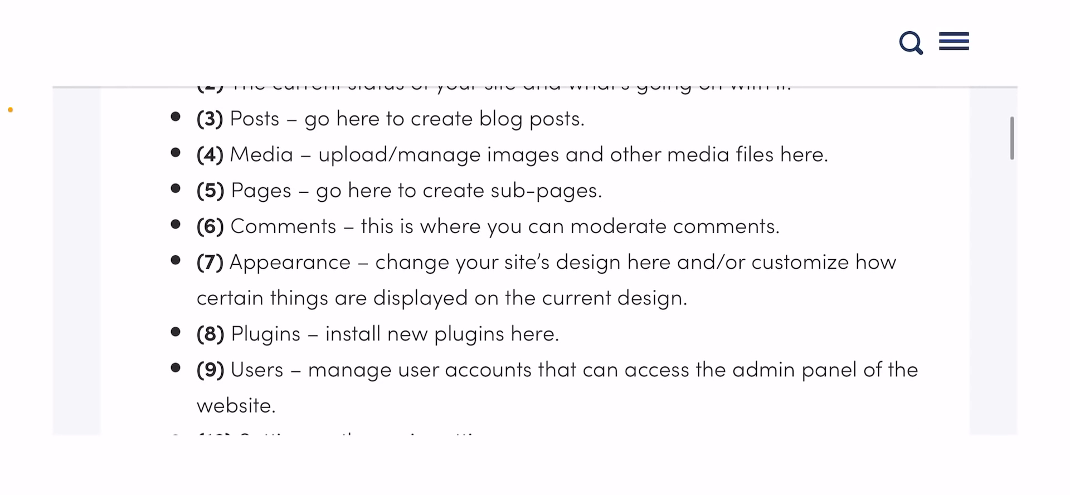
pyautogui.scroll(-3)
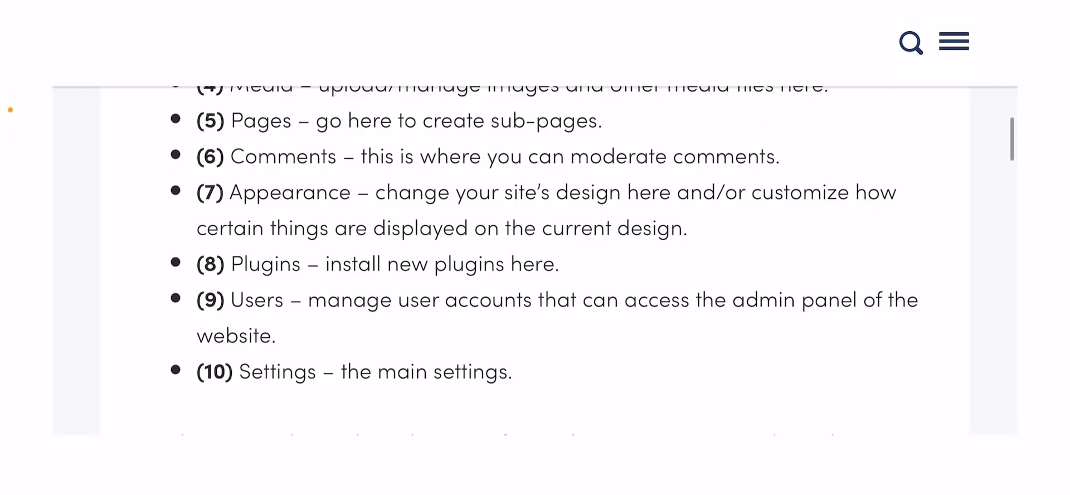
pyautogui.scroll(-3)
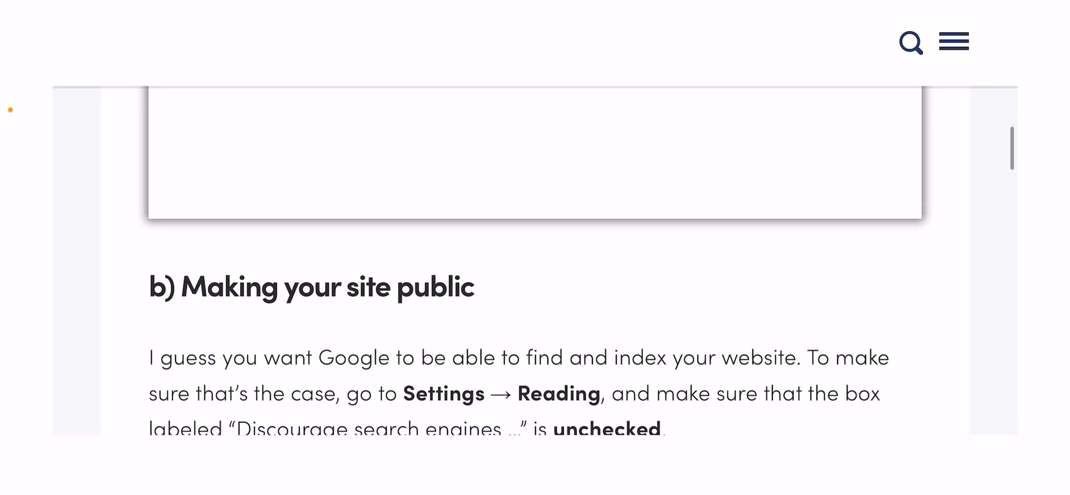
pyautogui.scroll(-3)
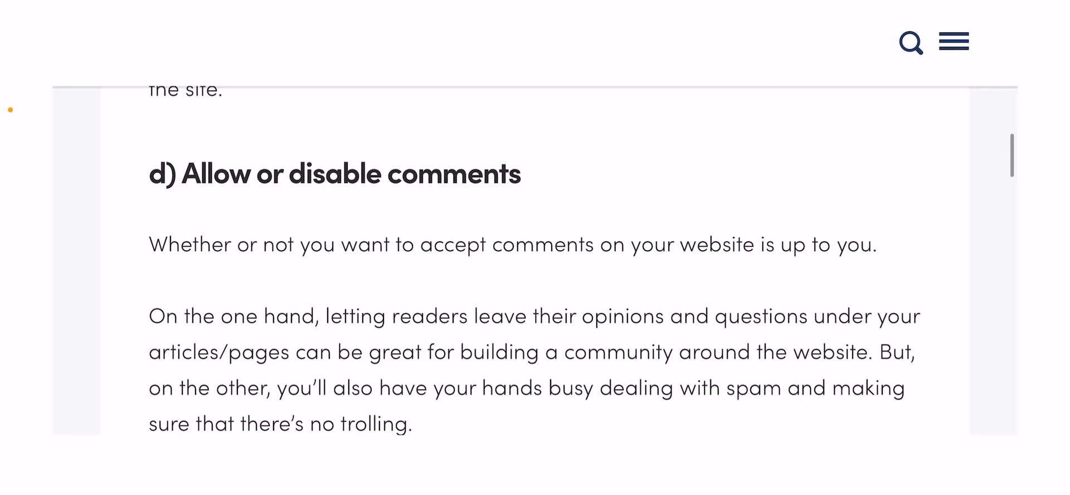
pyautogui.scroll(-3)
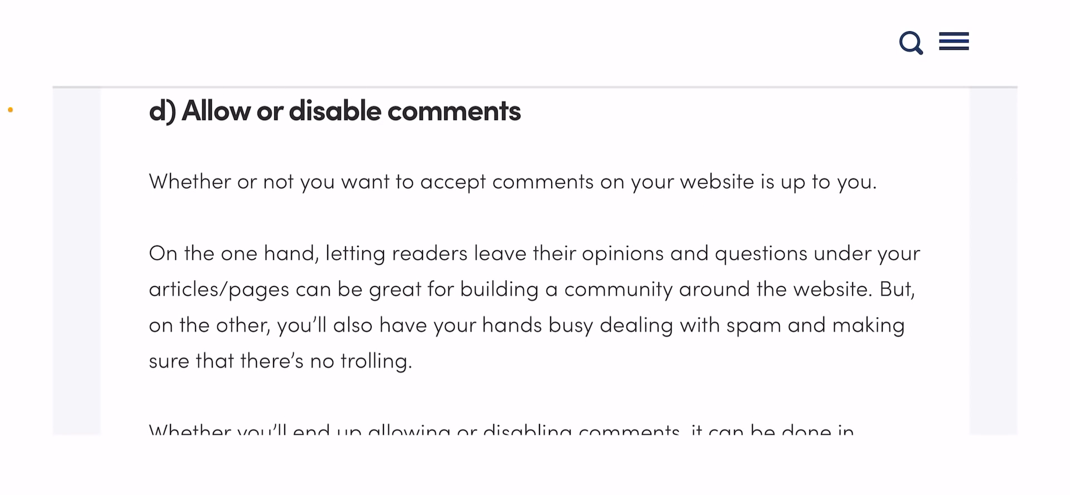
pyautogui.scroll(-3)
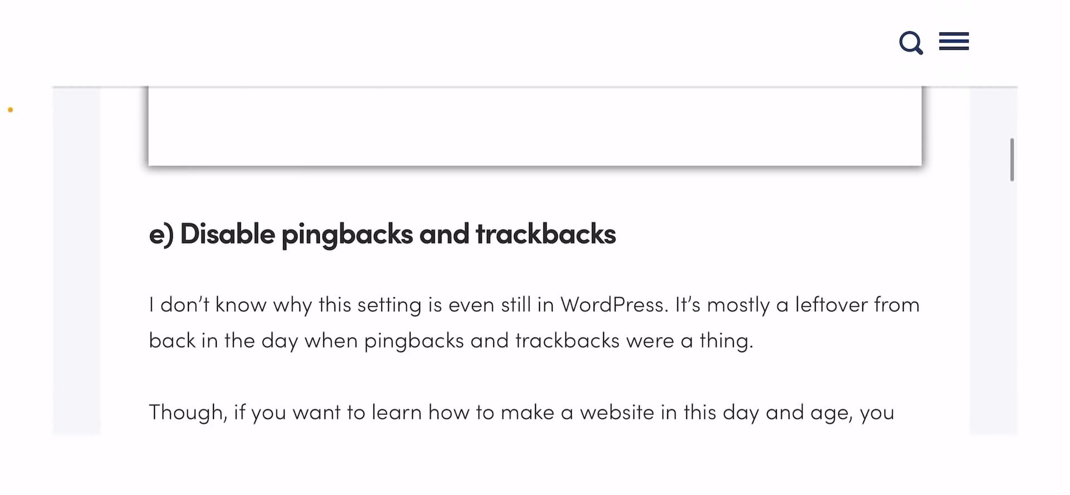
pyautogui.scroll(-3)
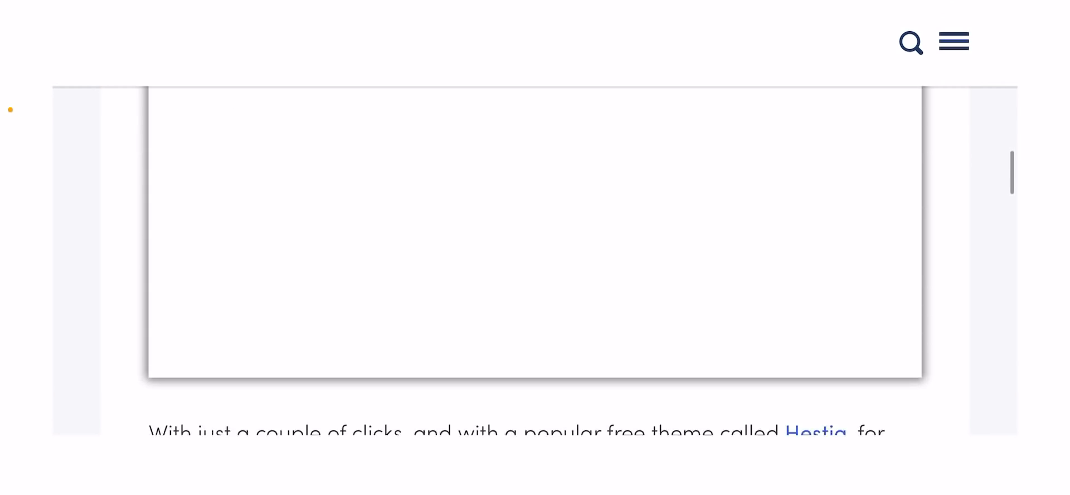
pyautogui.scroll(-3)
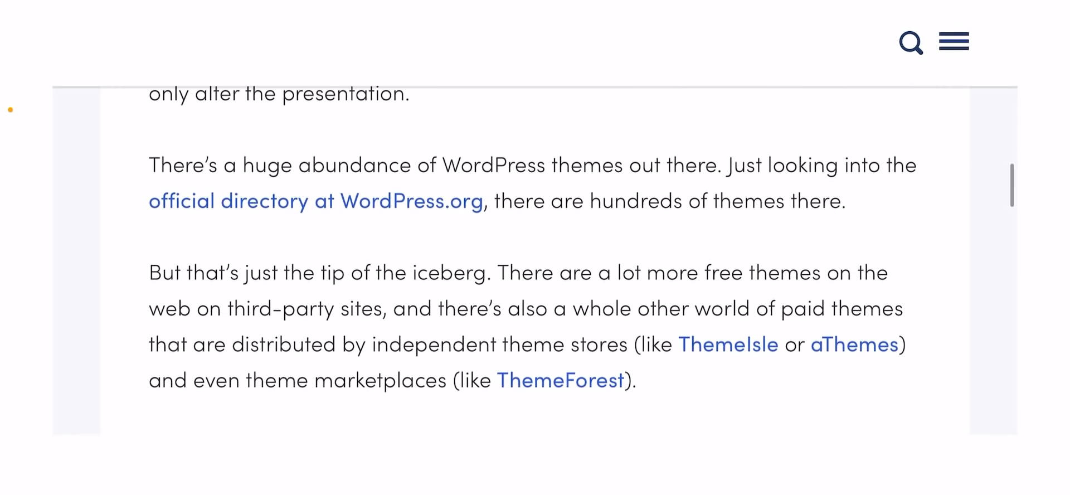
pyautogui.scroll(-3)
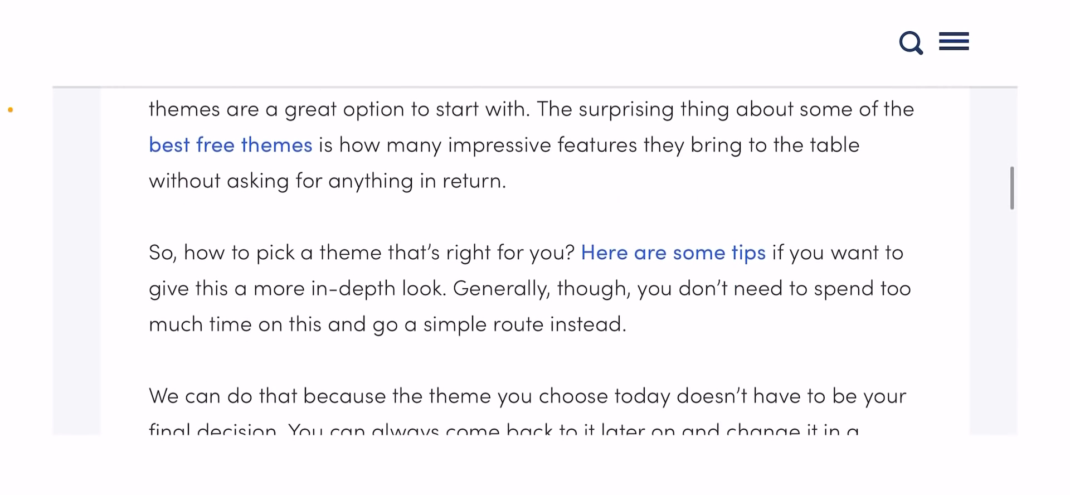
pyautogui.scroll(-3)
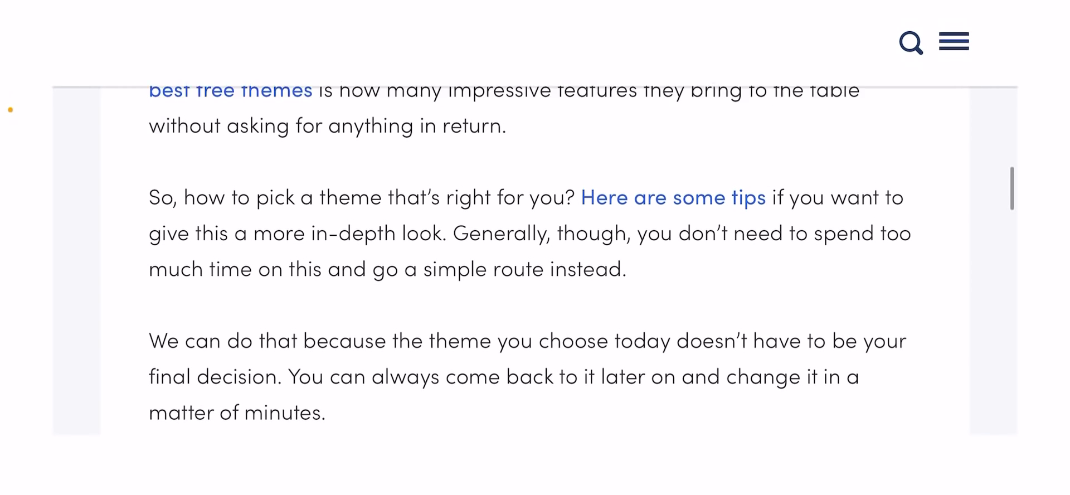
pyautogui.scroll(-3)
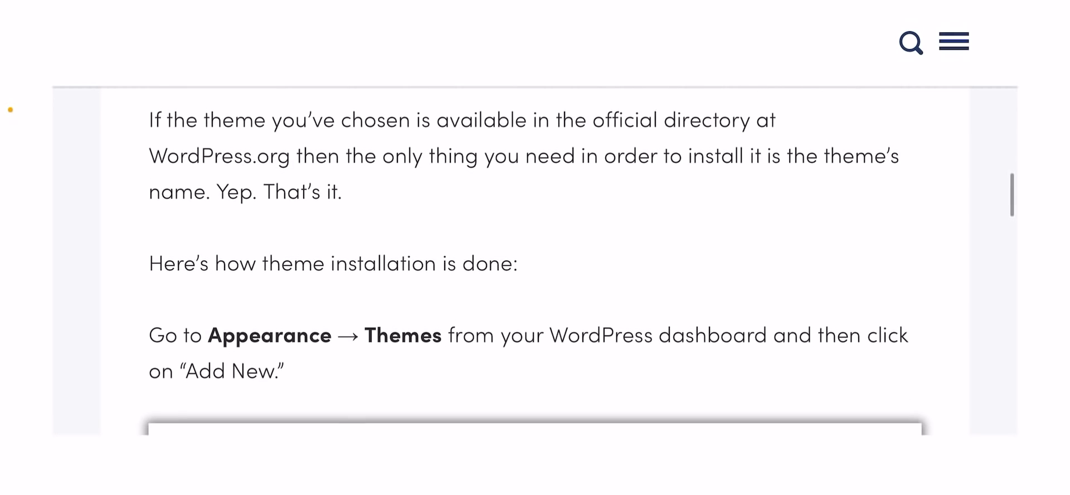
pyautogui.scroll(-3)
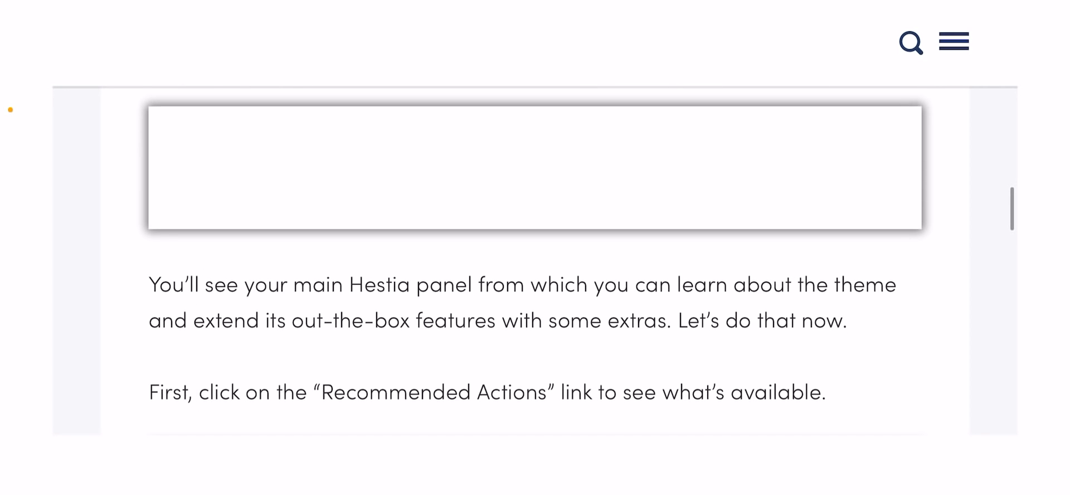
pyautogui.scroll(-3)
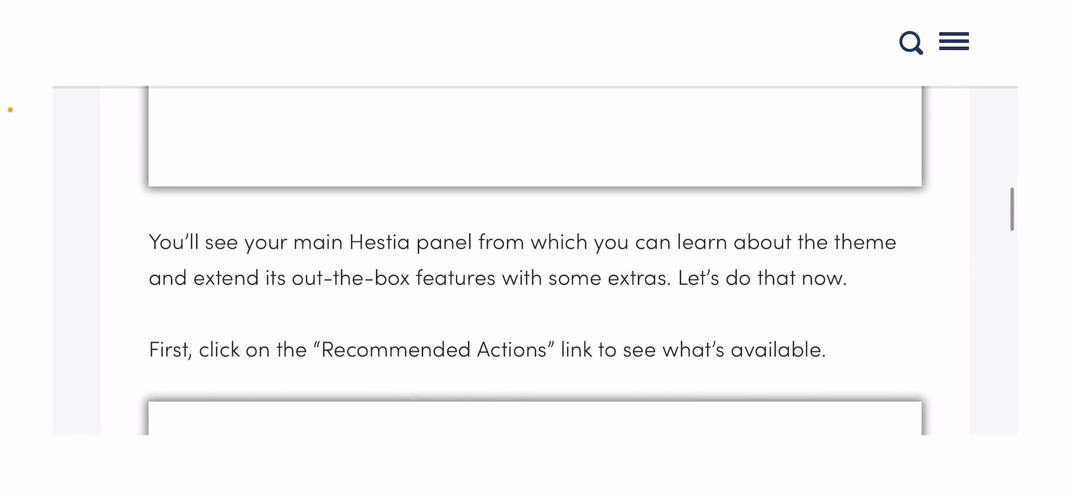
pyautogui.scroll(-3)
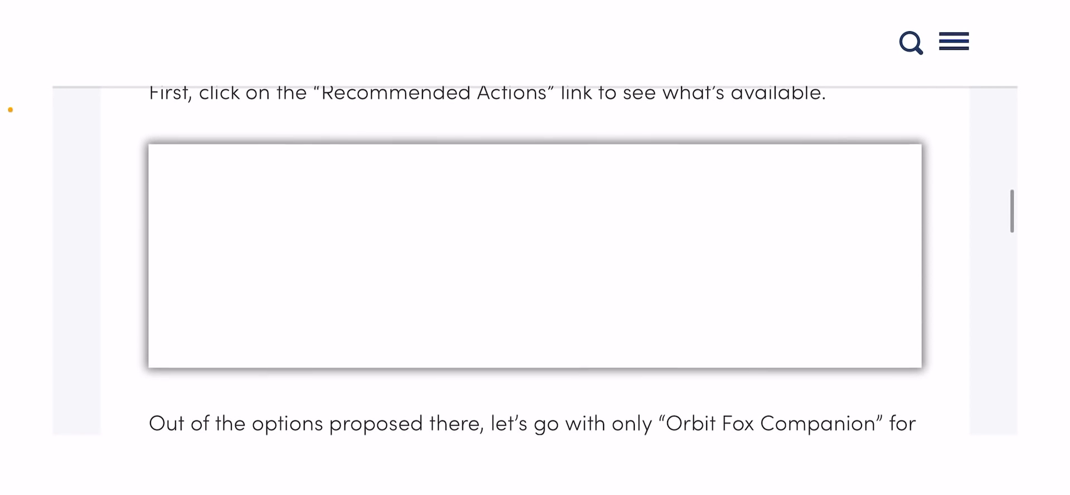
pyautogui.scroll(-3)
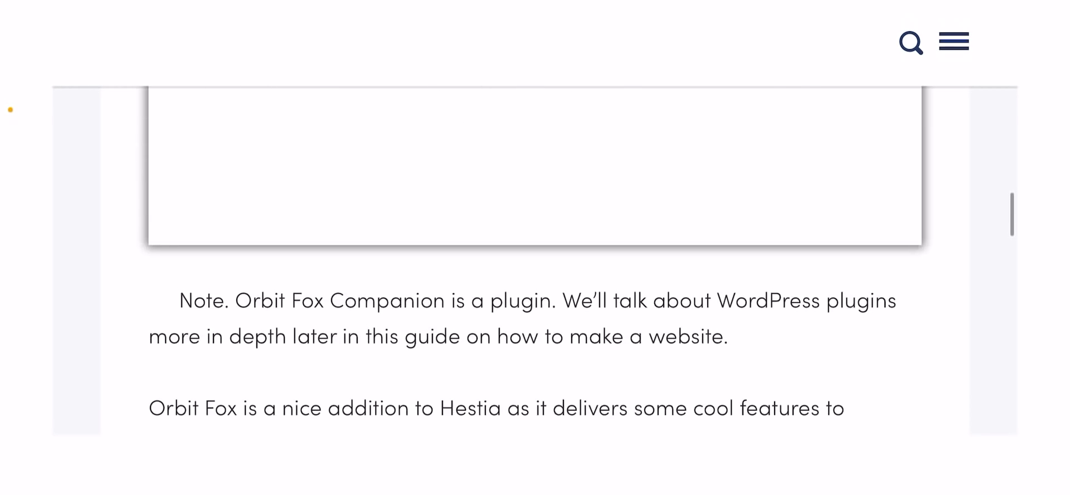
pyautogui.scroll(3)
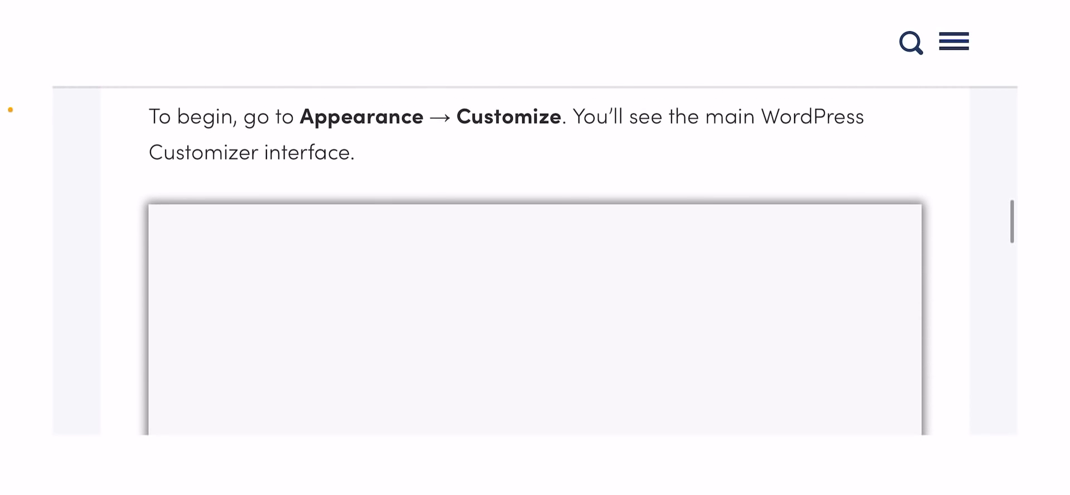
pyautogui.scroll(-3)
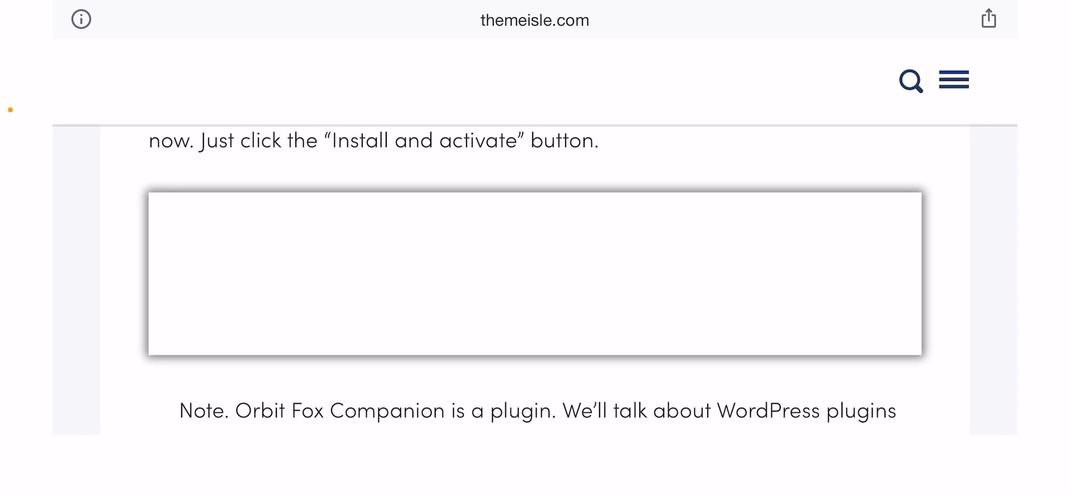
pyautogui.scroll(-3)
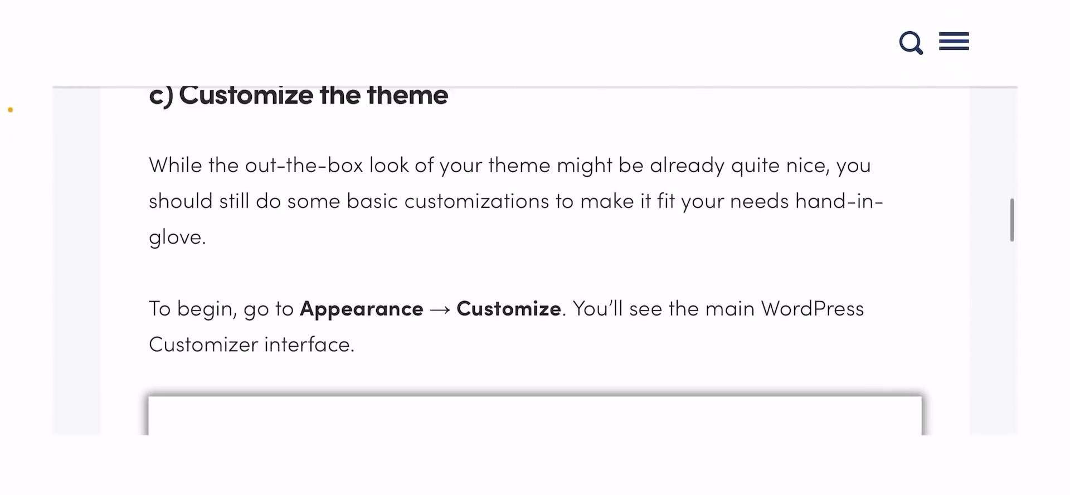
pyautogui.scroll(-3)
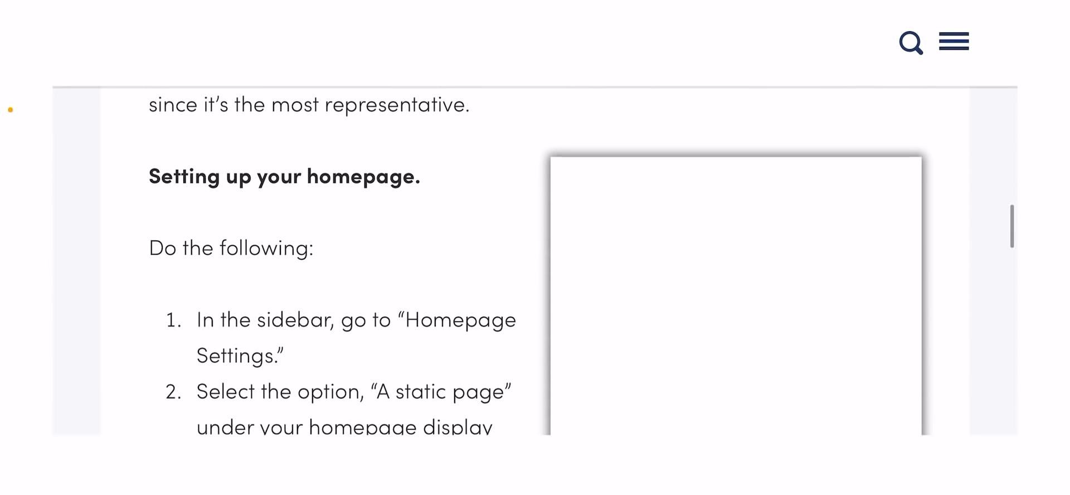
pyautogui.scroll(3)
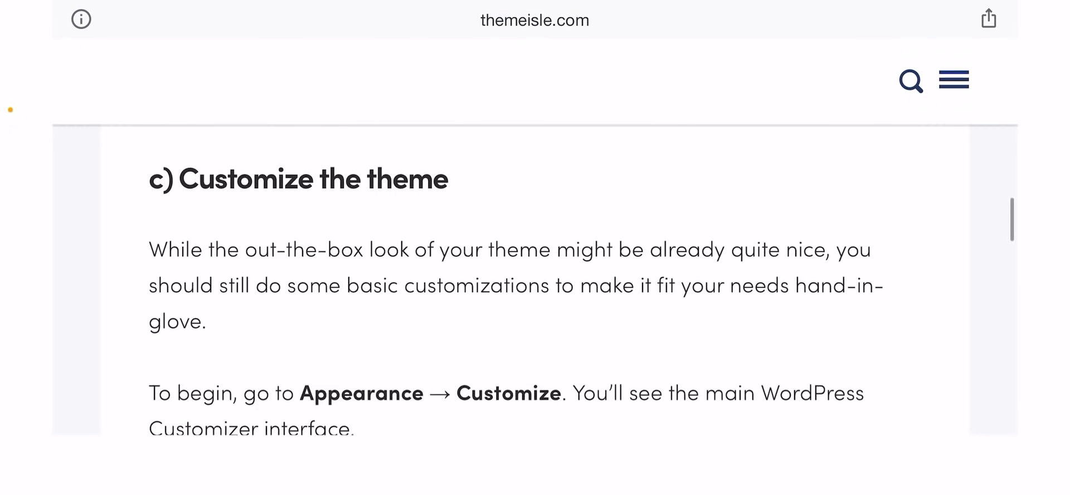
pyautogui.scroll(-3)
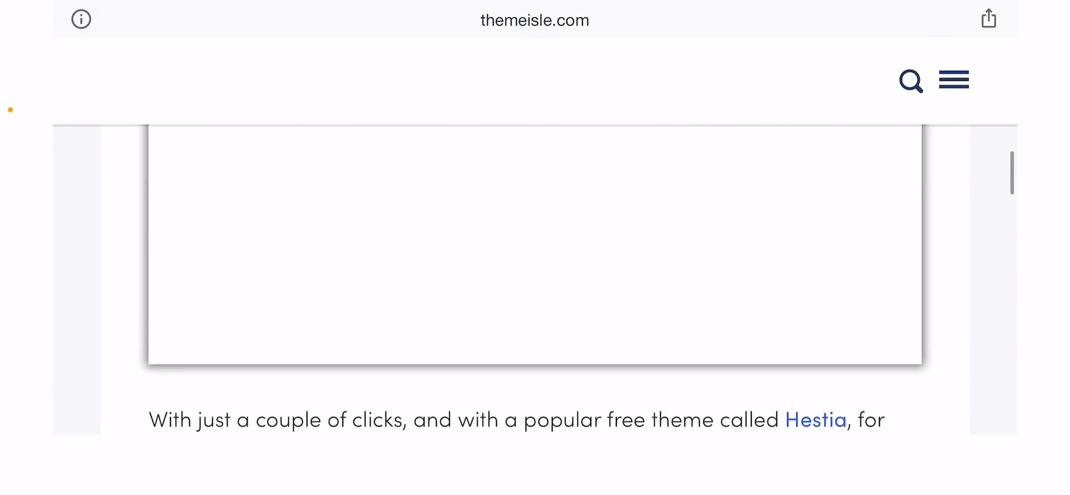
pyautogui.scroll(-3)
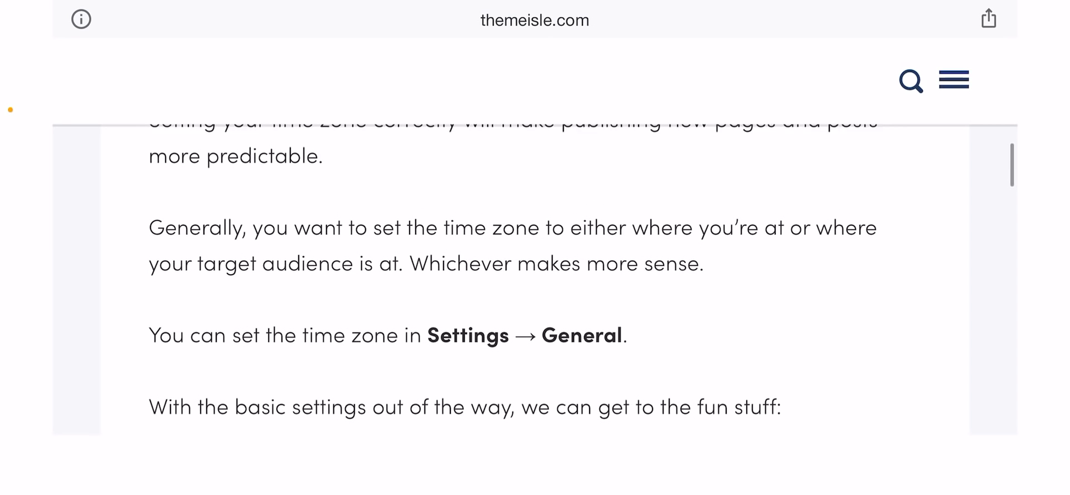
pyautogui.scroll(-3)
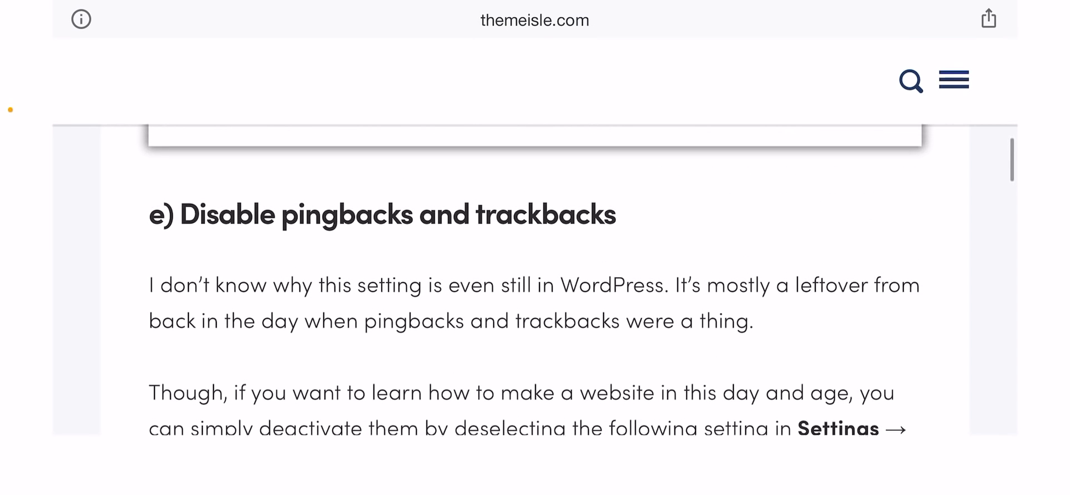